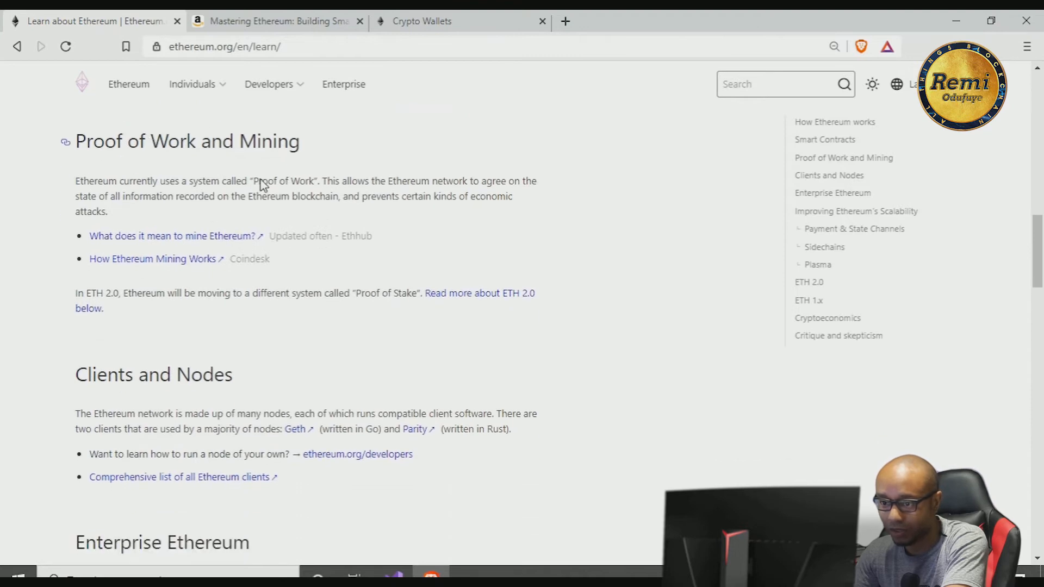
Navigate from Learn about Ethereum to the Ethereum Community page via the Individuals menu
scroll("down", 3)
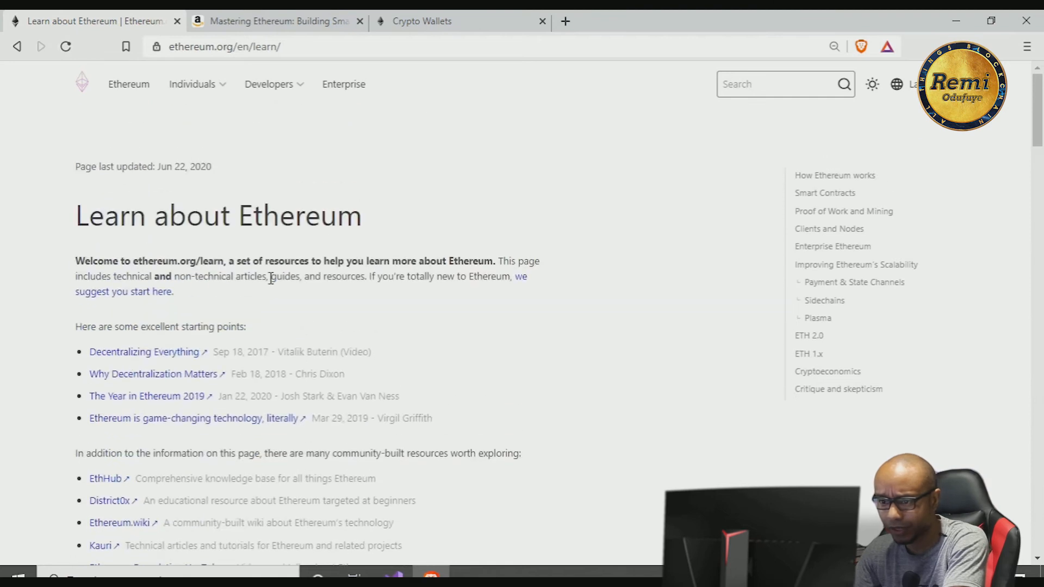
left_click(193, 84)
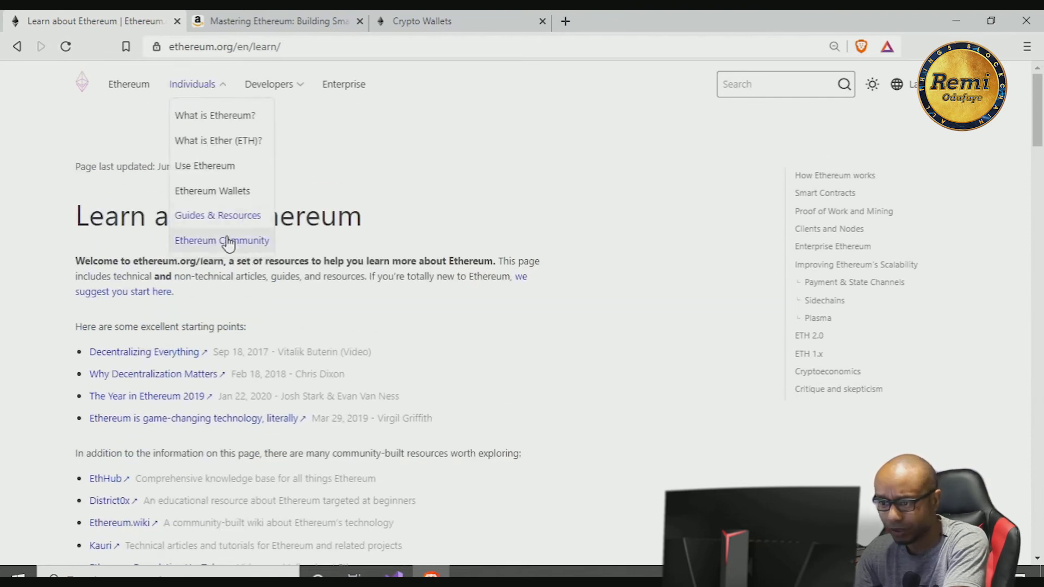
left_click(222, 240)
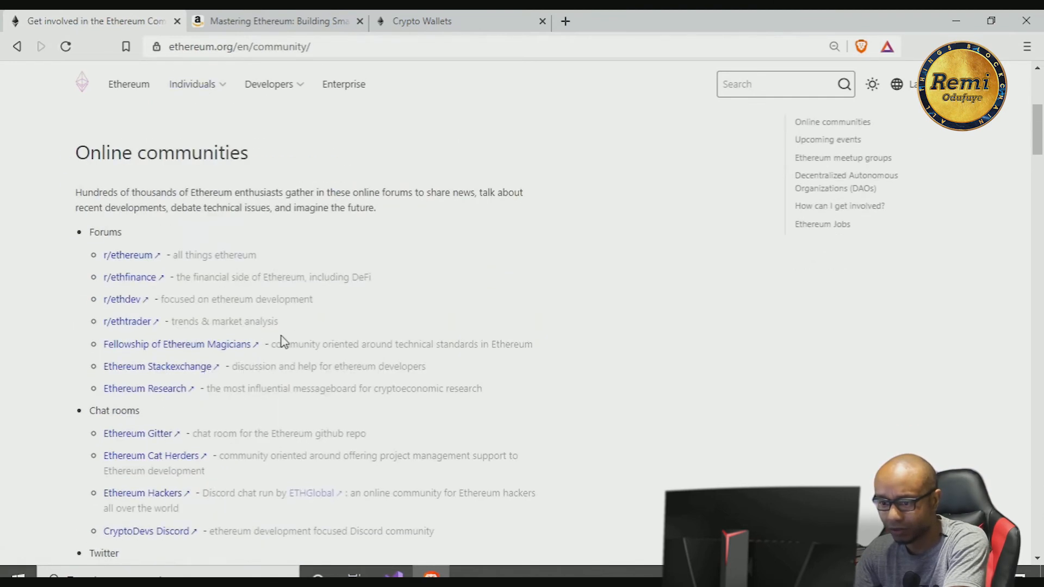
Review the online communities and upcoming events sections, then reach for the Developers menu
scroll("down", 3)
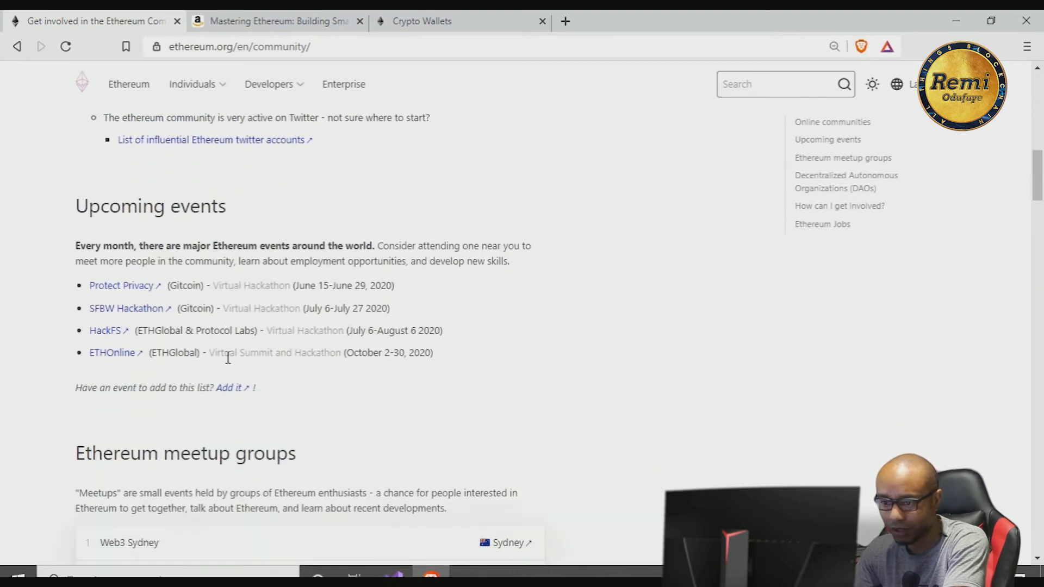
scroll("down", 3)
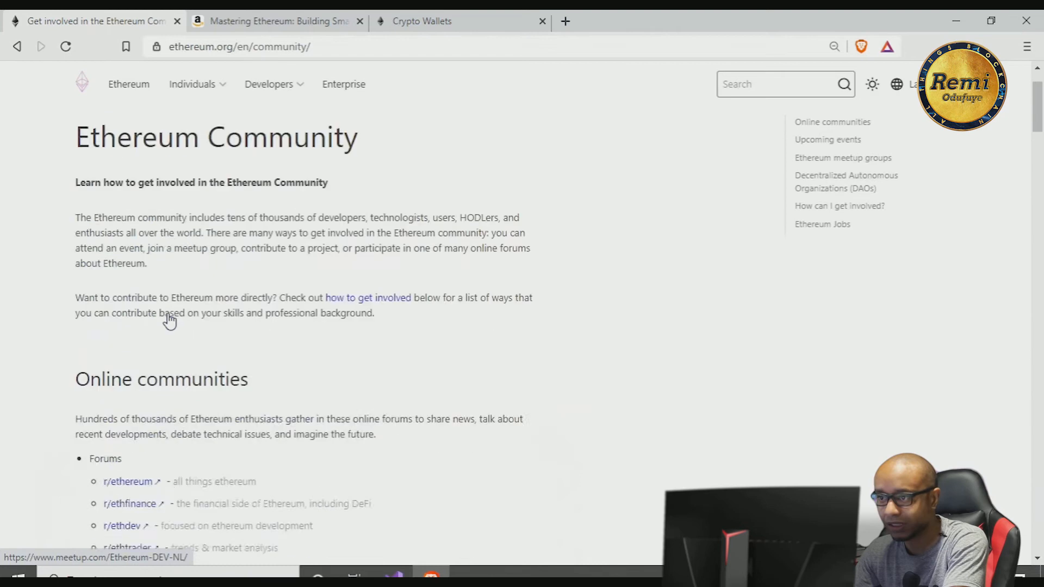
left_click(269, 84)
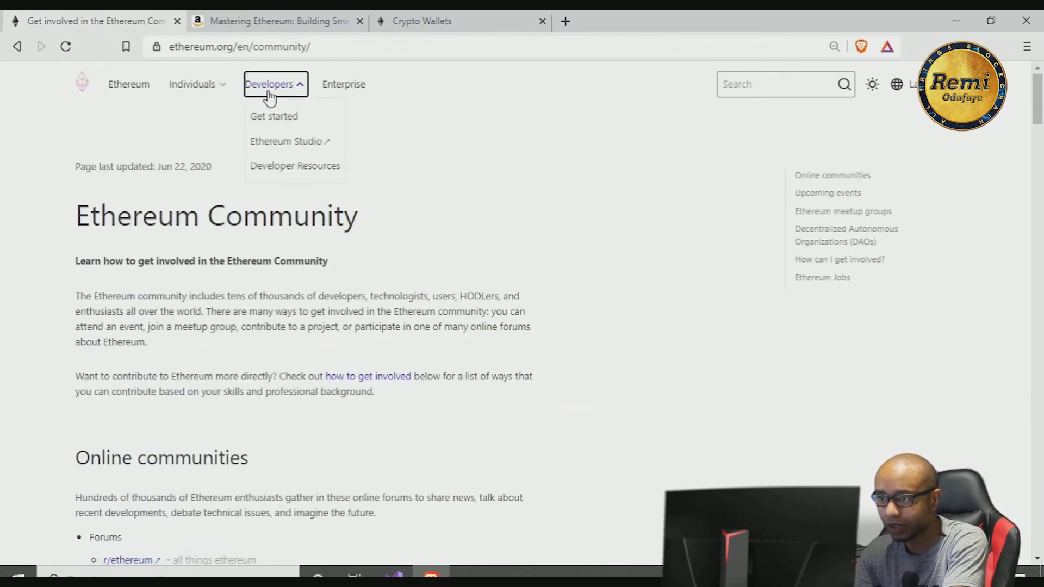
Go to Get started building and launch Ethereum Studio with Try it now in a new tab
left_click(274, 116)
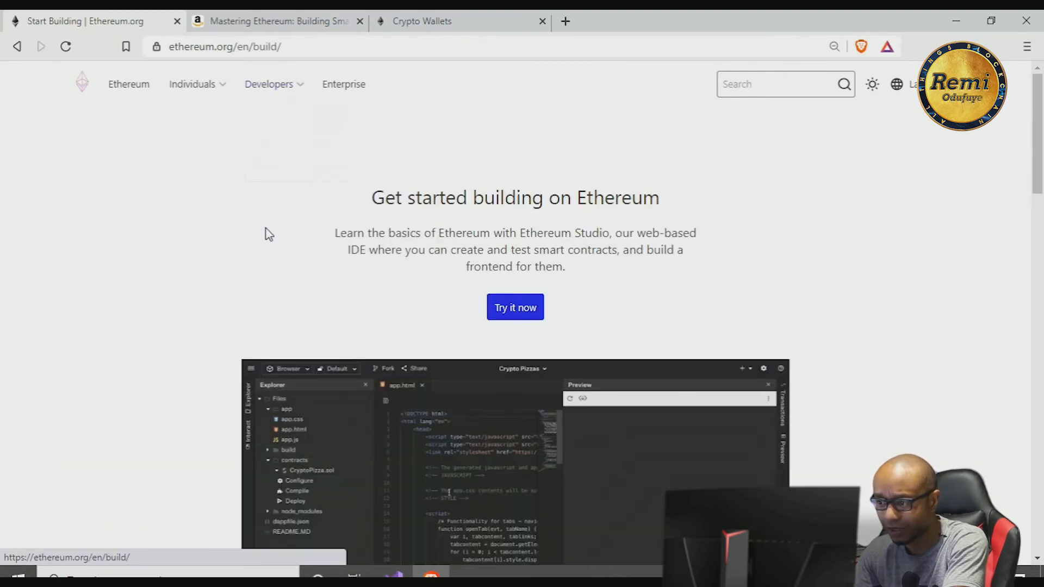
scroll("down", 3)
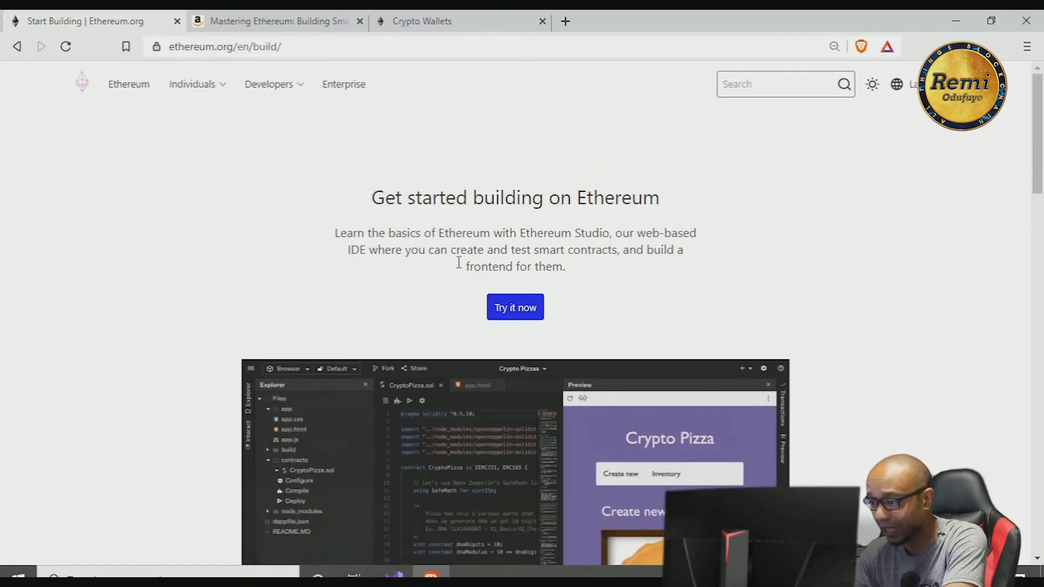
left_click(515, 307)
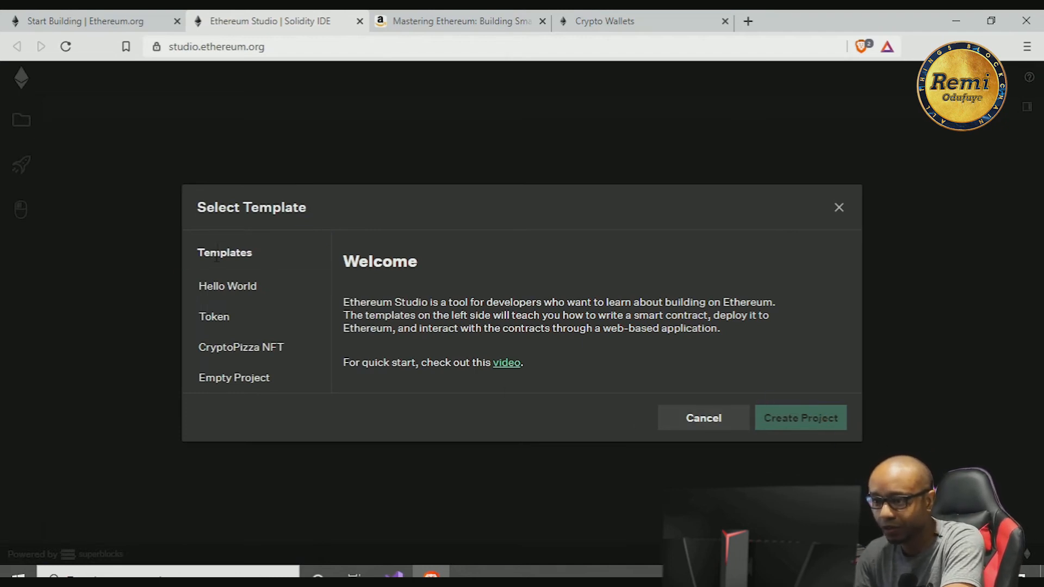
Create a new Ethereum Studio project from the Hello World template
left_click(228, 286)
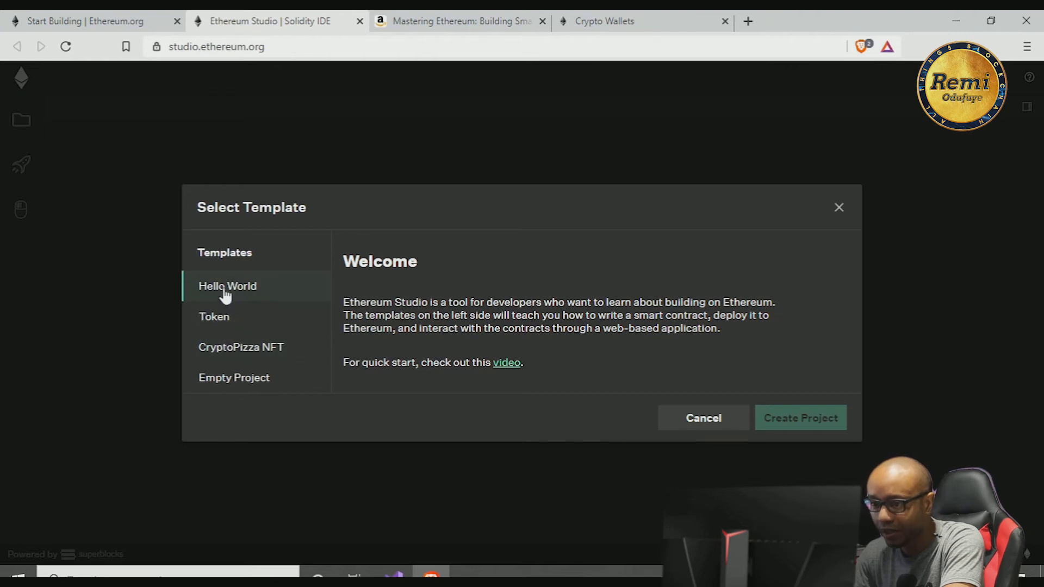
left_click(227, 286)
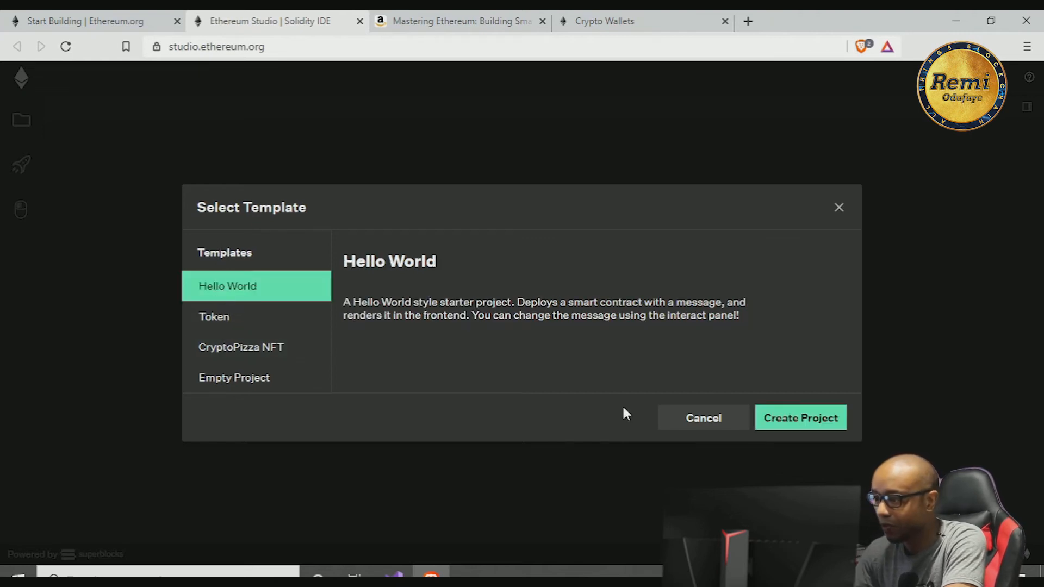
left_click(800, 417)
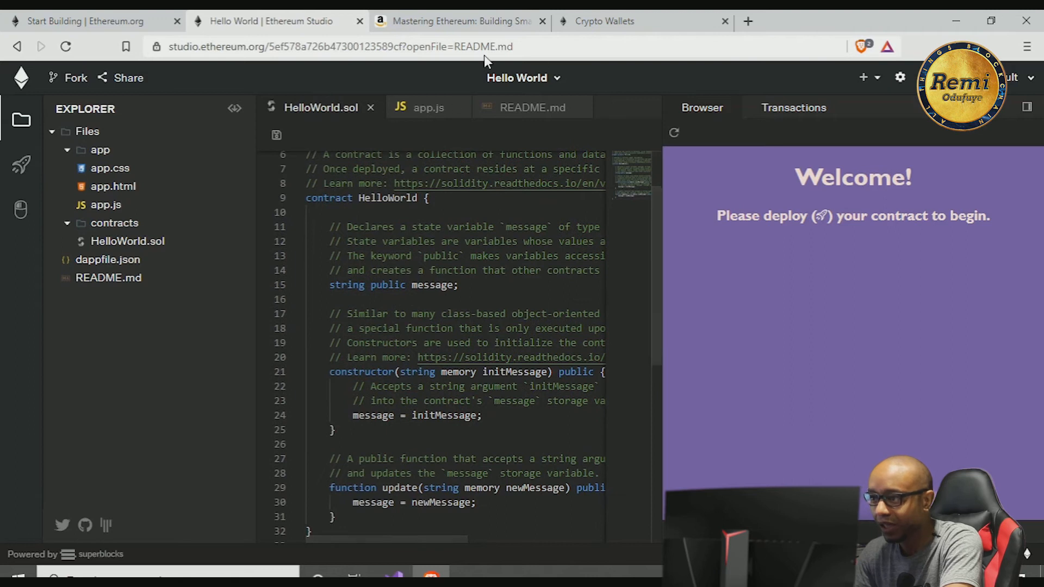
mouse_move(20, 342)
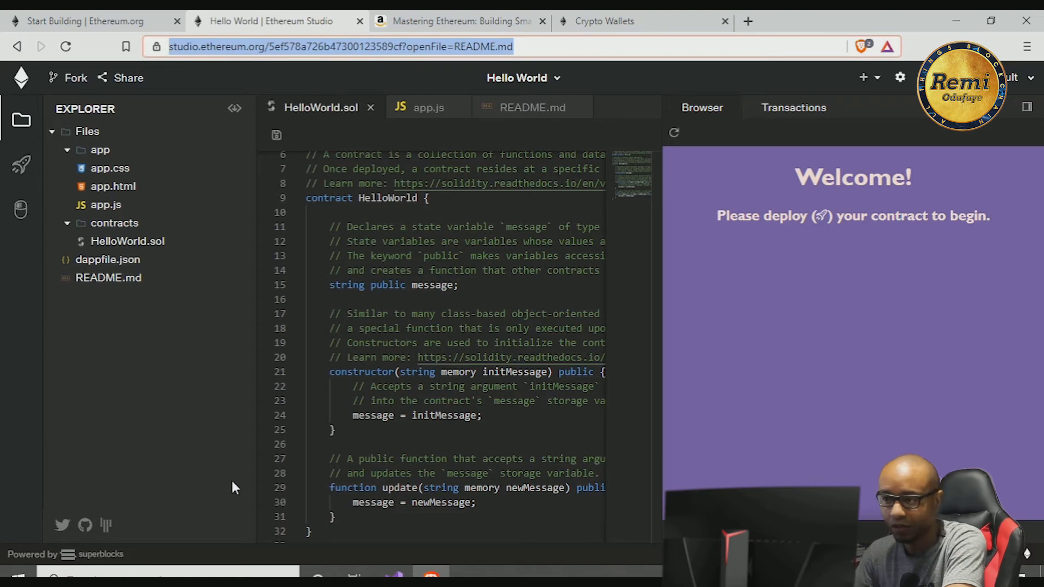
Return to the ethereum.org tab and navigate to the Developer Resources page
left_click(79, 21)
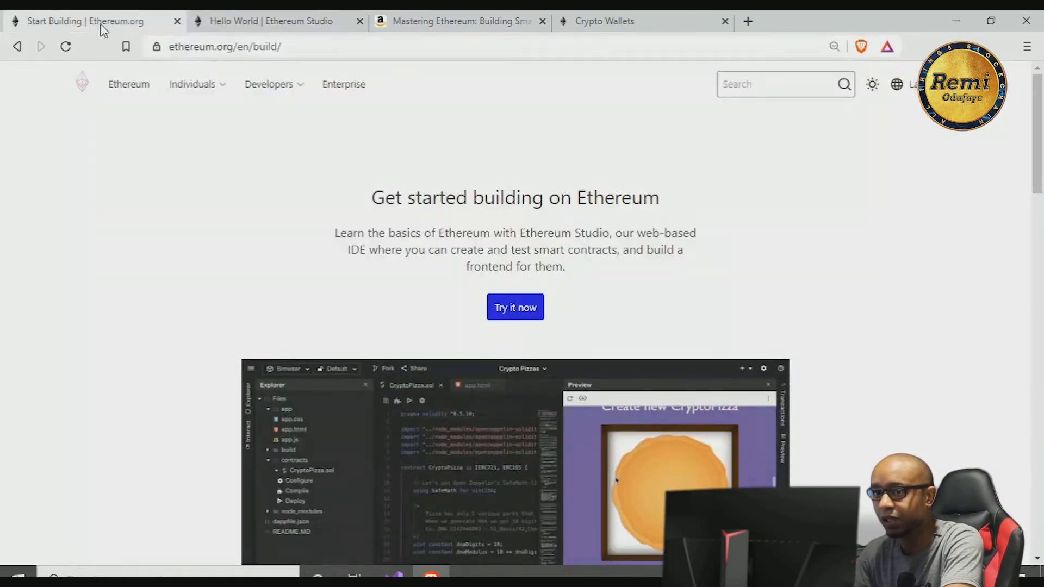
left_click(268, 84)
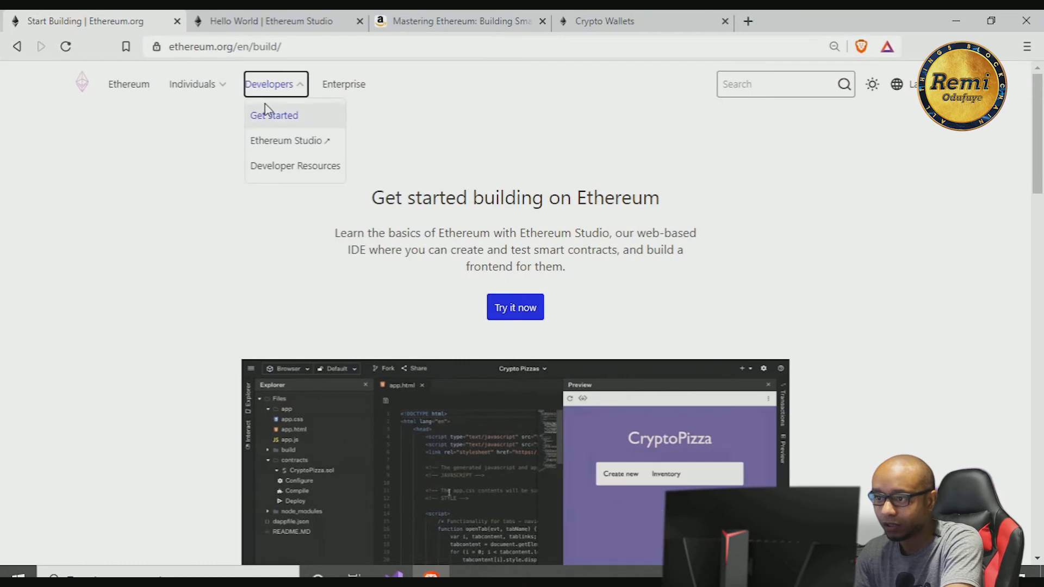
left_click(514, 307)
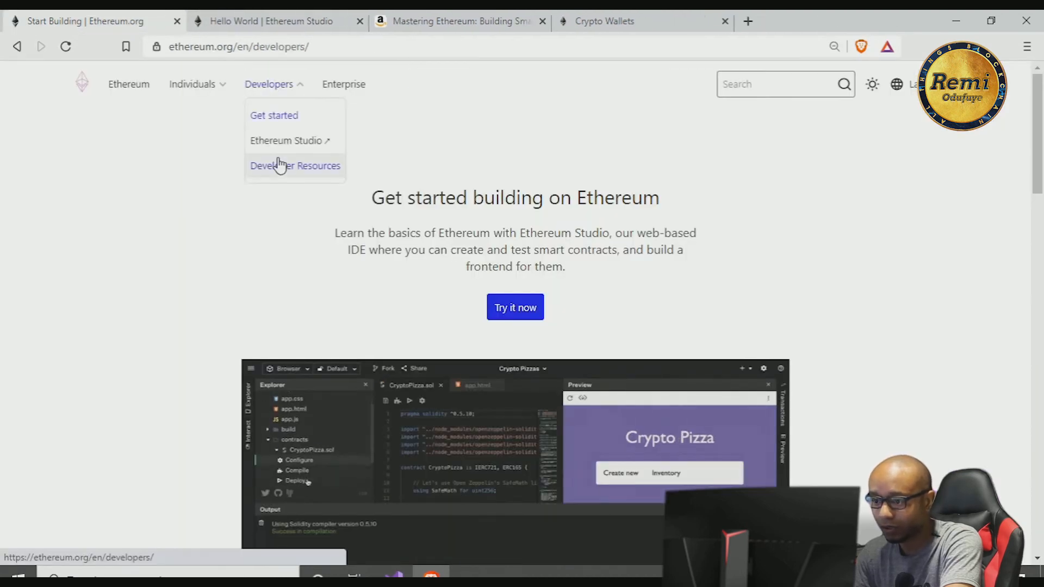
left_click(295, 165)
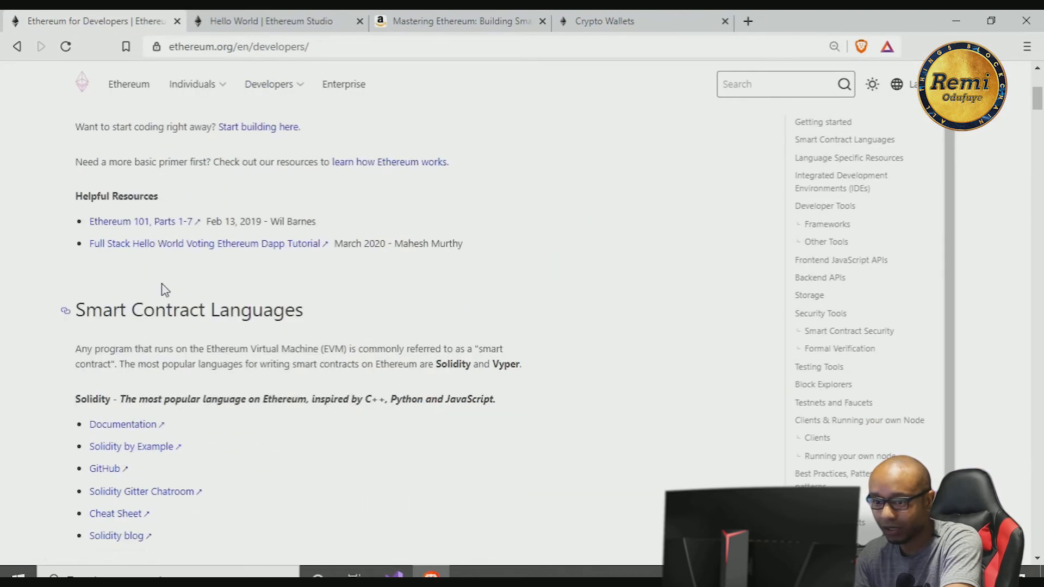
Review the Smart Contract Languages section on Solidity and Vyper, briefly checking the Hello World tab
left_click_drag(85, 309, 319, 348)
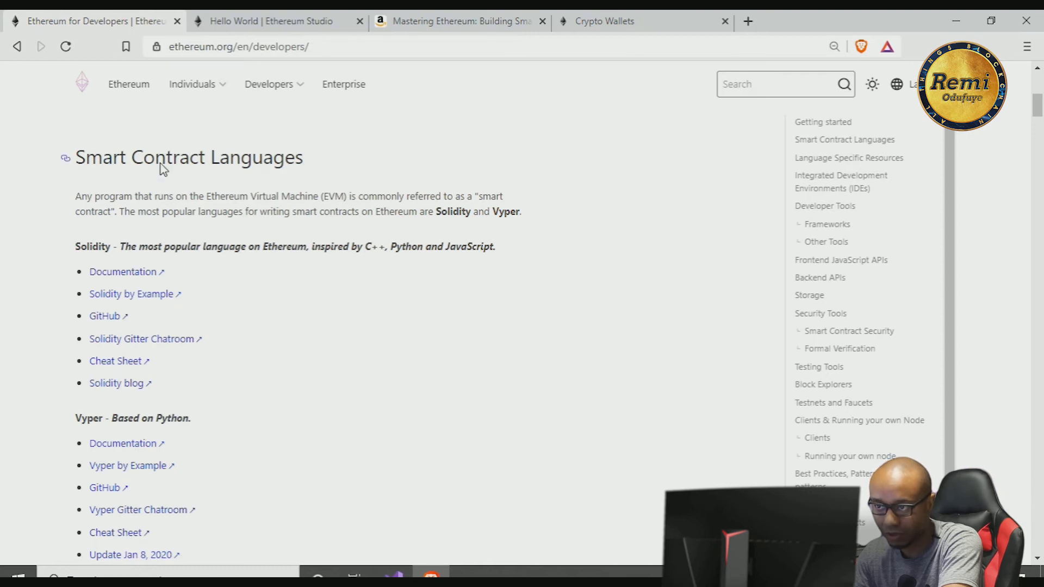
left_click(273, 20)
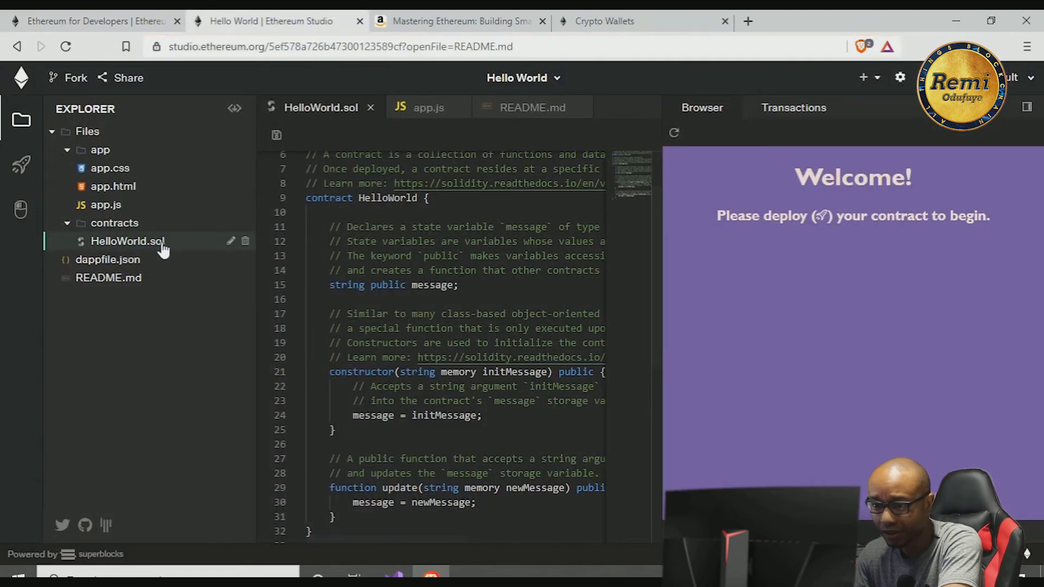
left_click(93, 21)
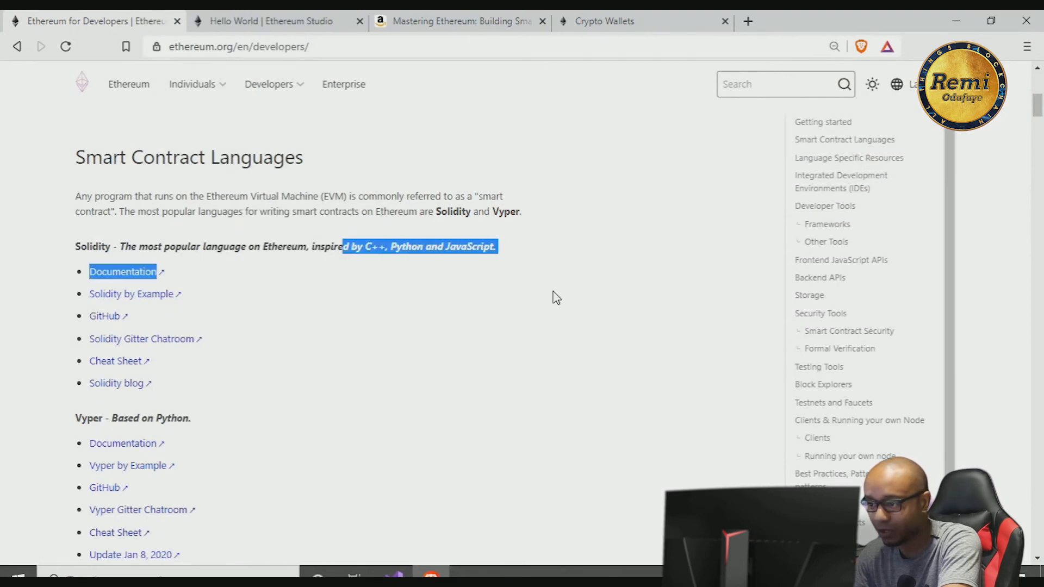
scroll("down", 3)
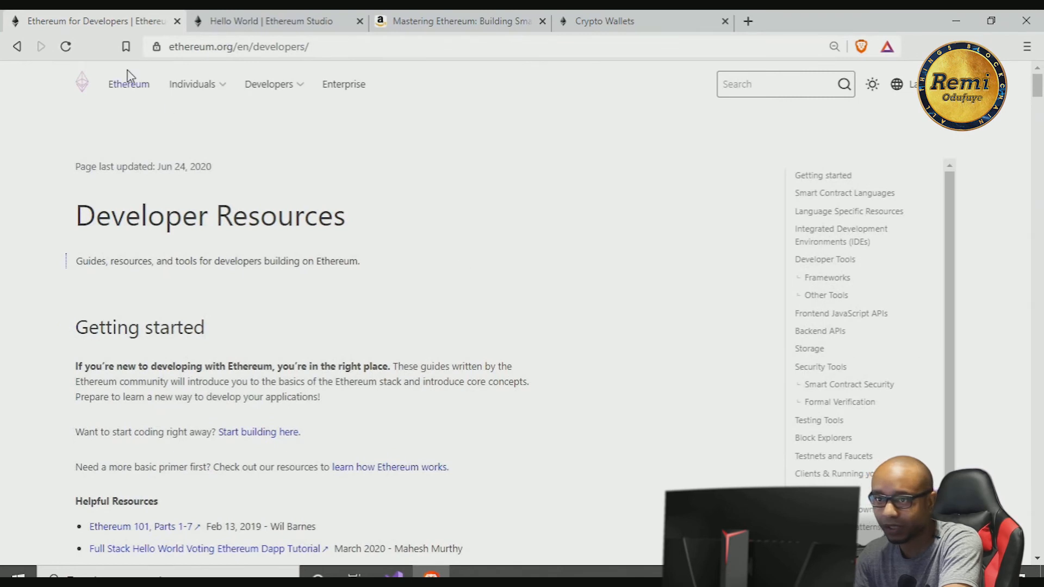
Visit the Ethereum for Enterprise page, then return to the ethereum.org home page
left_click(344, 84)
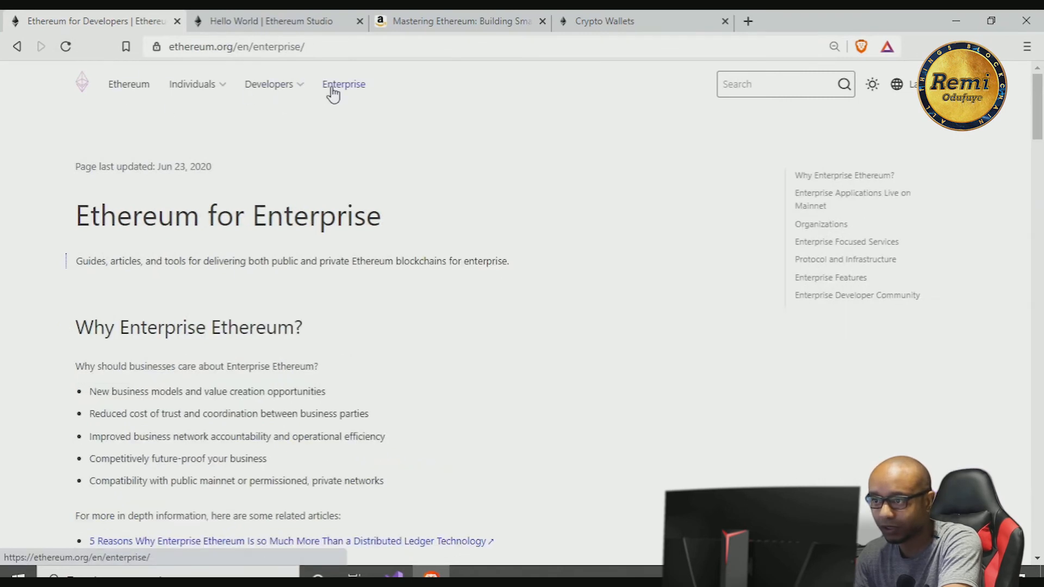
scroll("down", 3)
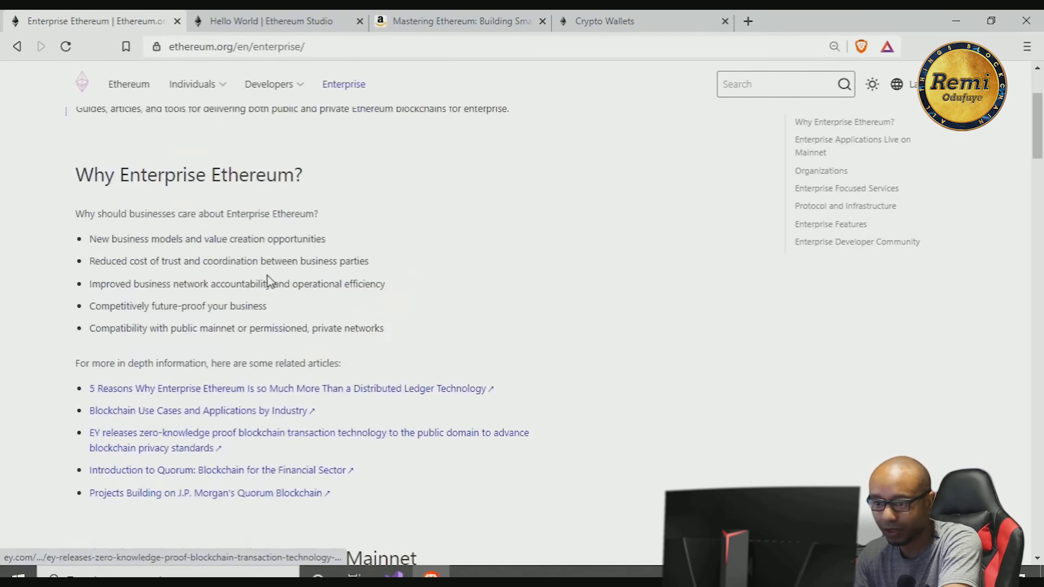
left_click(129, 84)
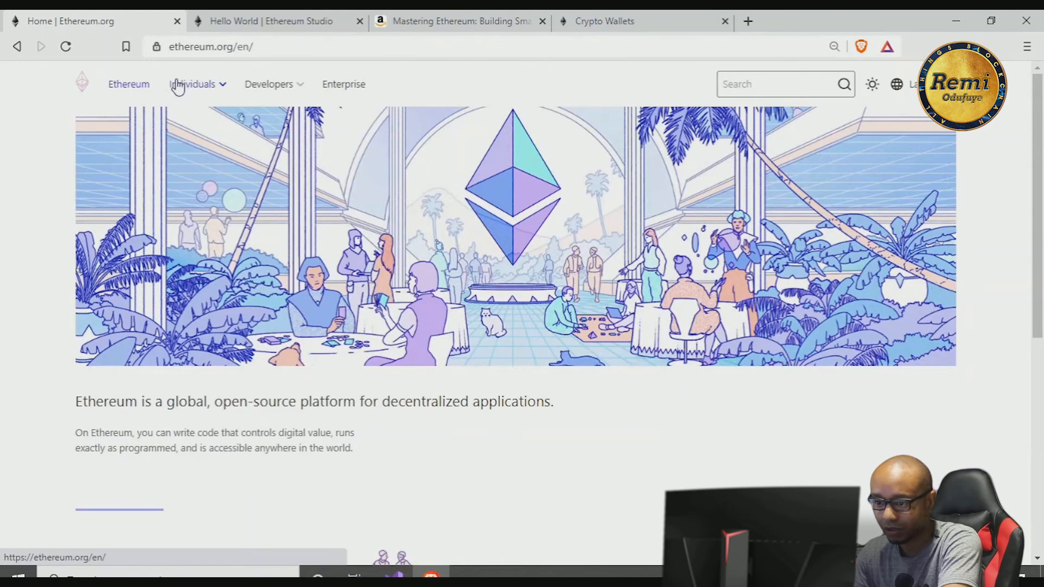
Go to What is Ethereum? and follow a link that opens DeFi Pulse in a new tab
left_click(193, 84)
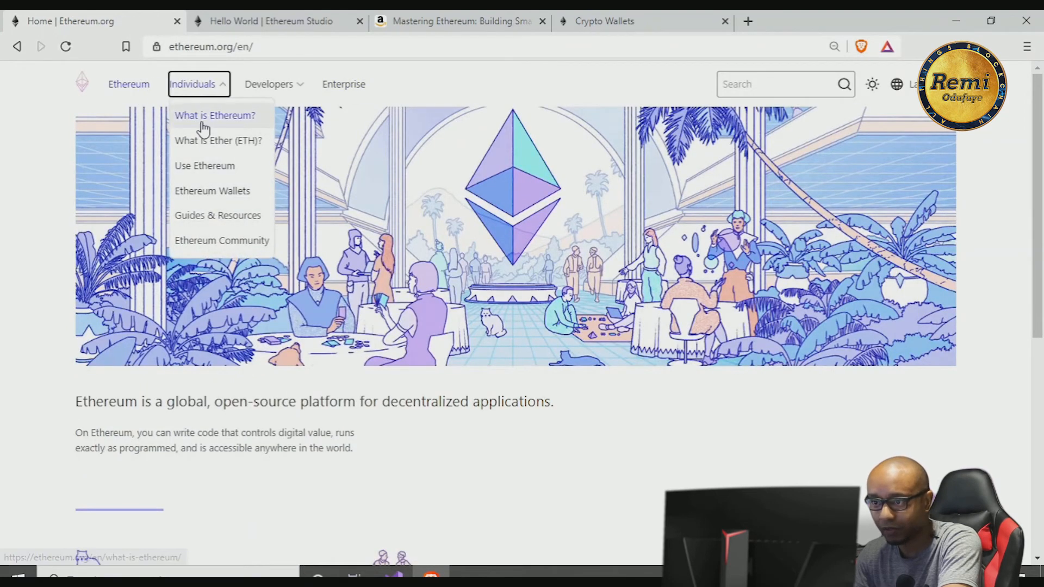
left_click(215, 116)
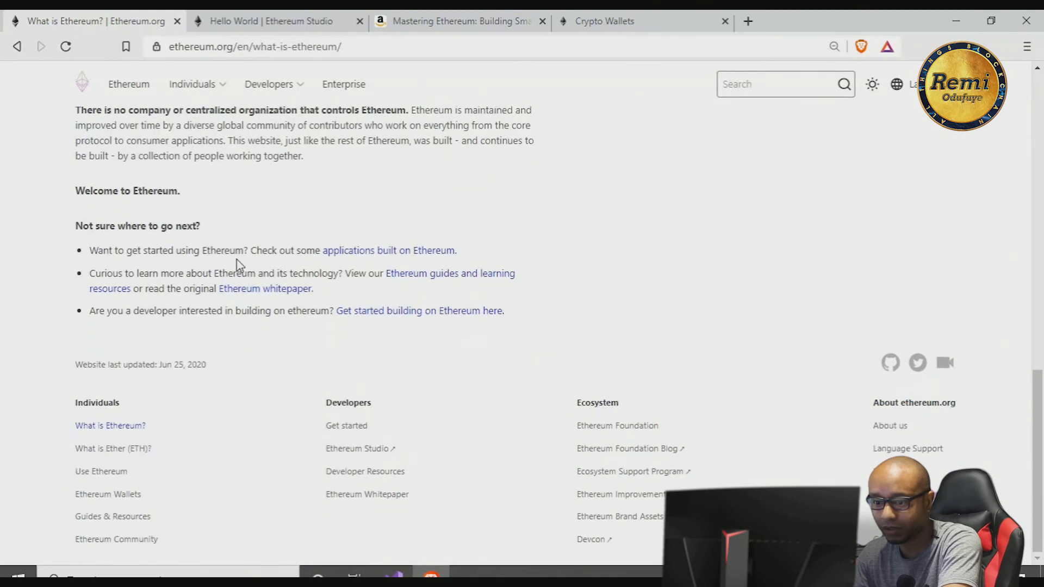
left_click(192, 84)
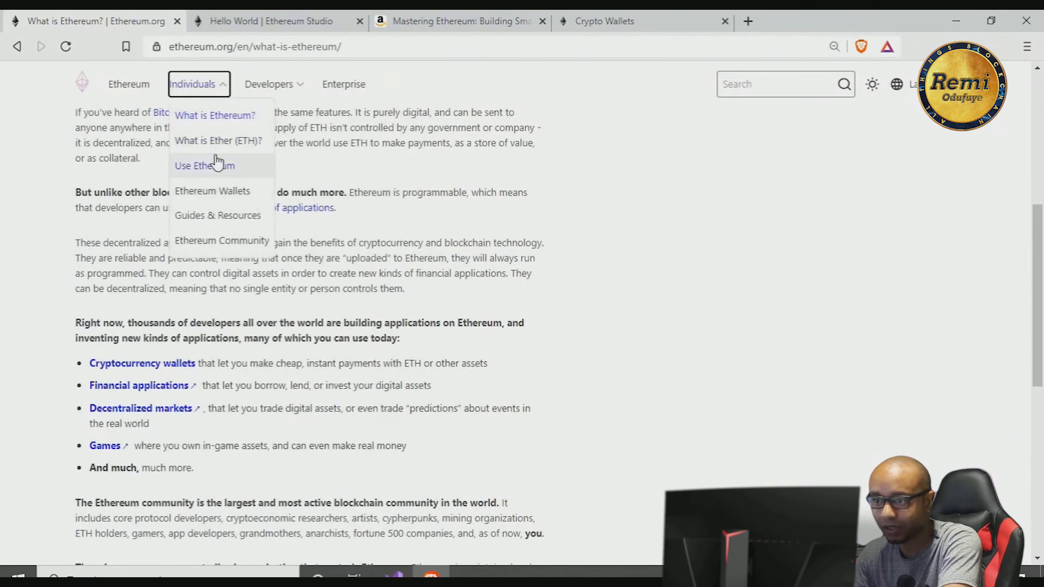
left_click(204, 165)
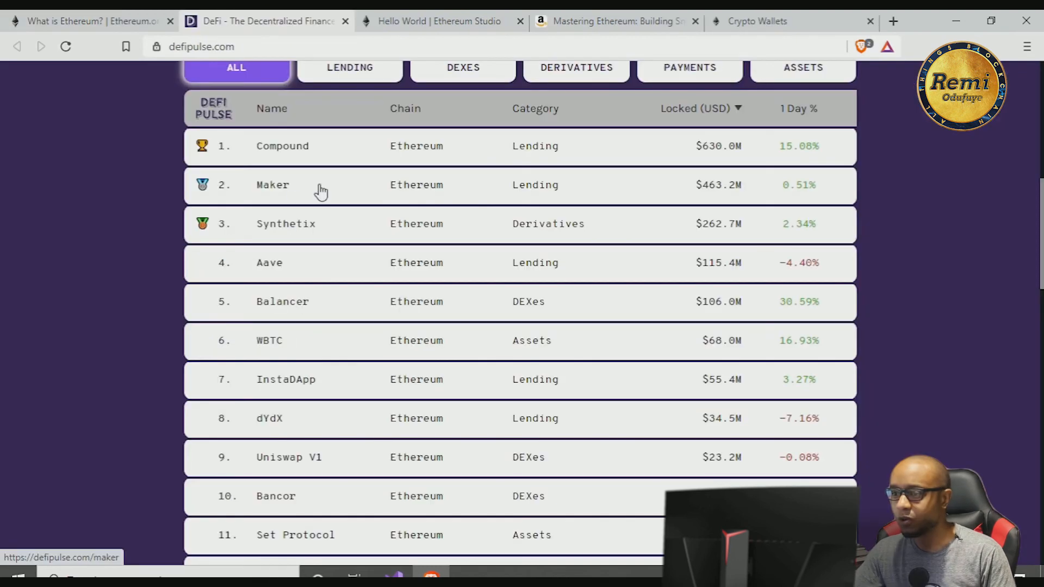
View the Maker stats page on DeFi Pulse and read through its figures
left_click(272, 185)
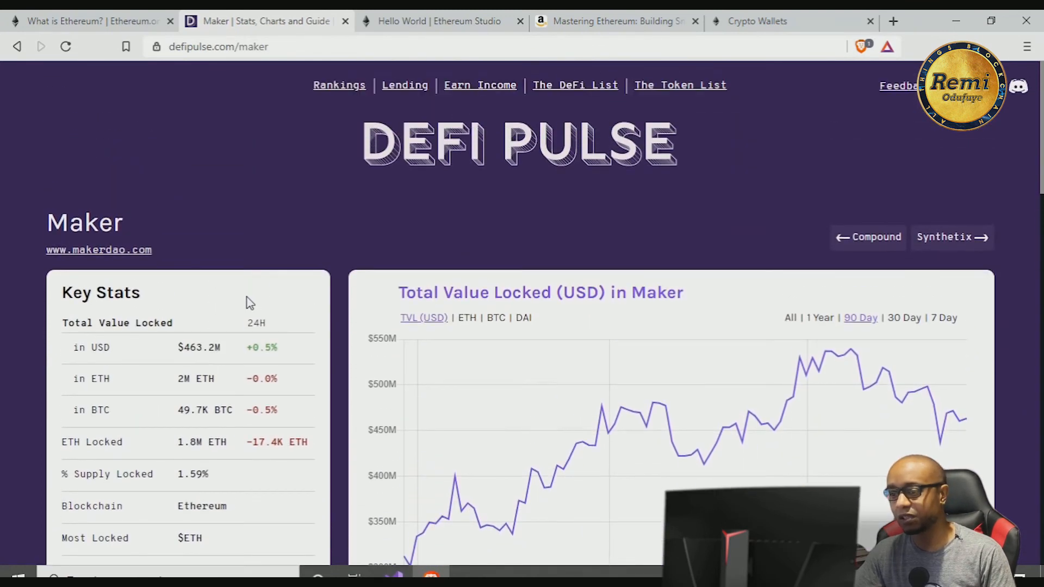
scroll("down", 3)
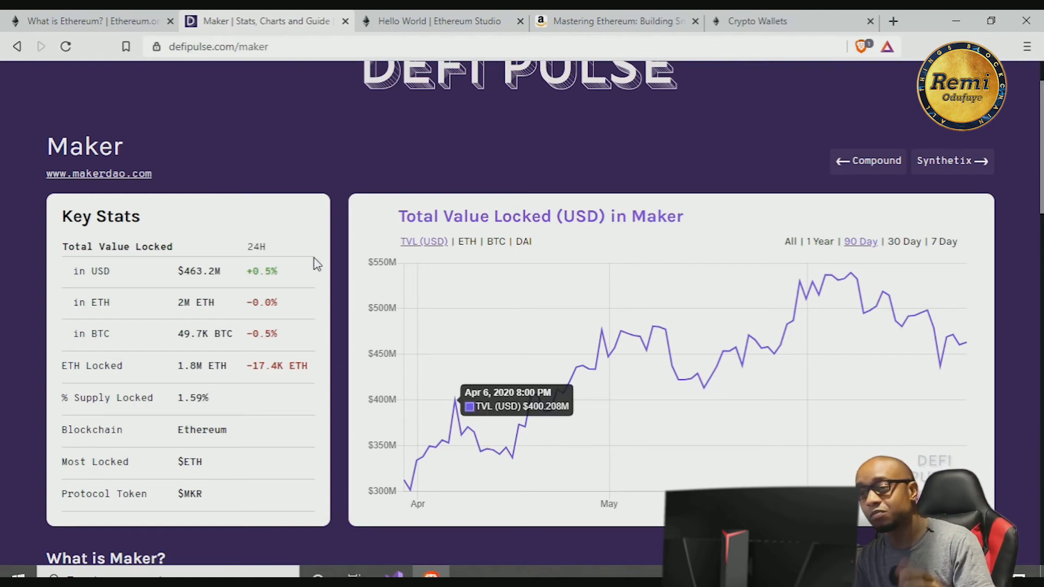
scroll("down", 3)
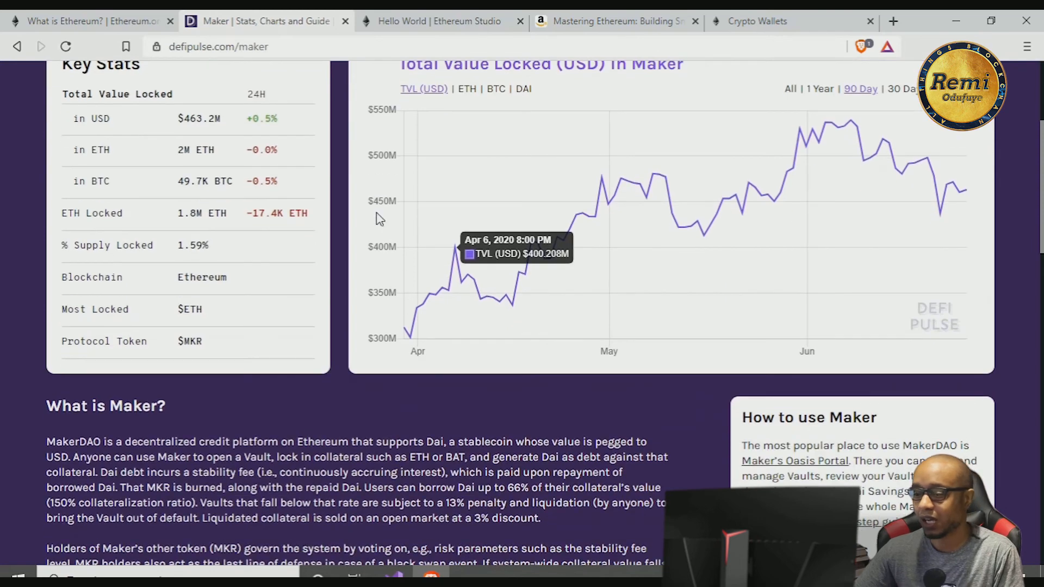
scroll("down", 3)
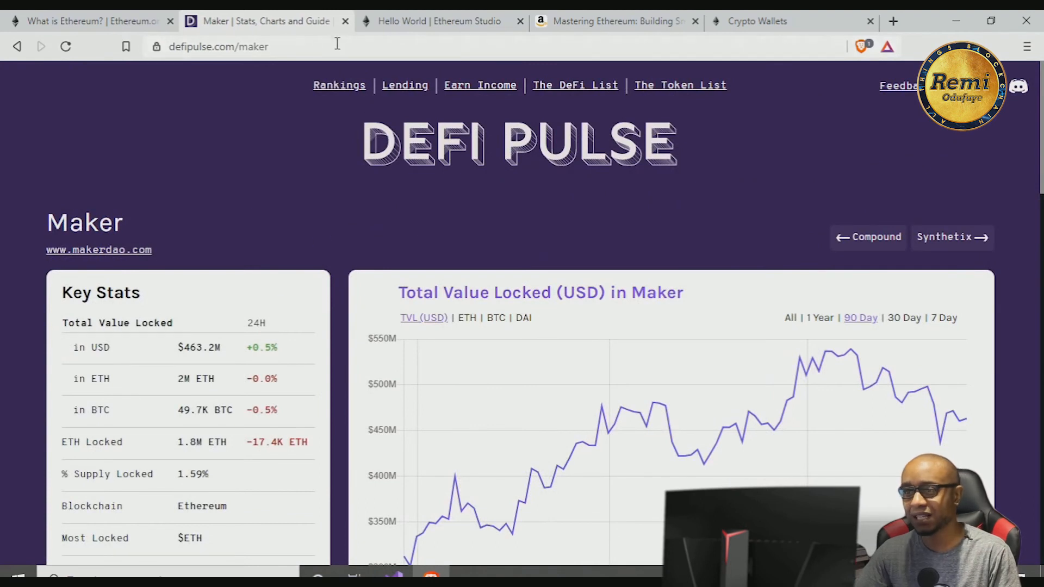
Flip between the What is Ethereum article and Maker stats, then close the Maker tab
left_click(87, 21)
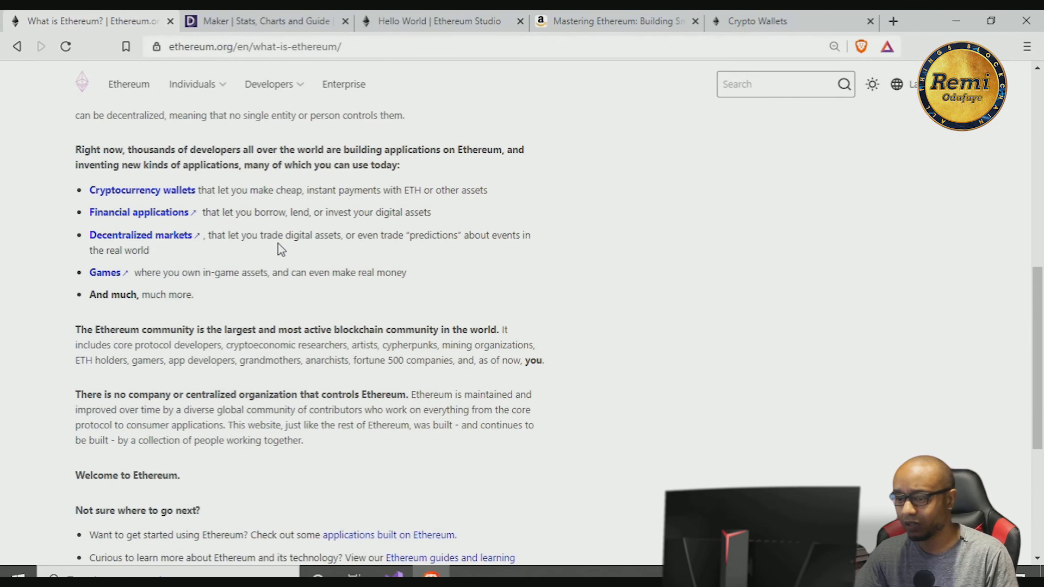
left_click(264, 21)
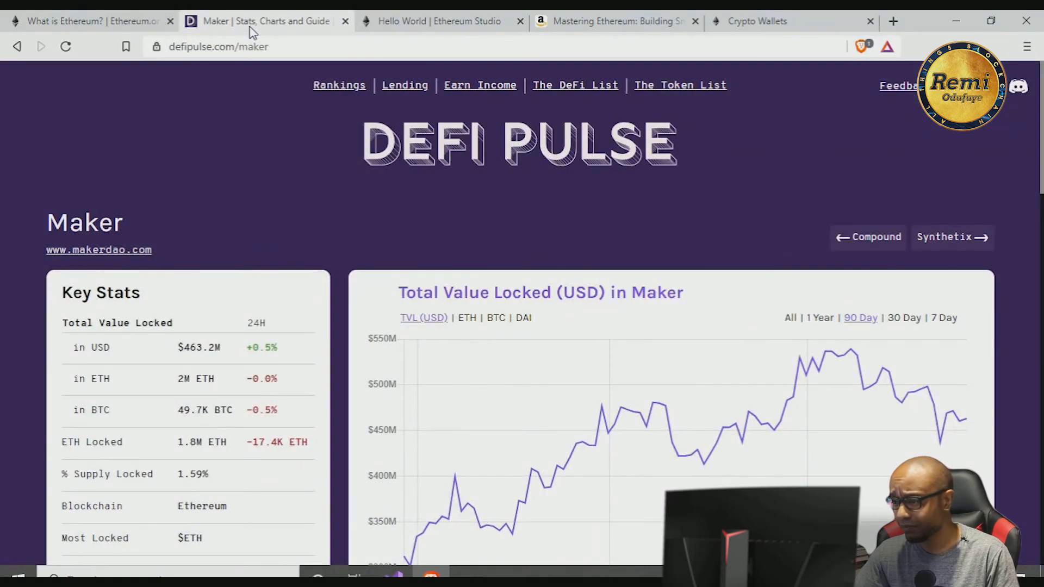
left_click(87, 21)
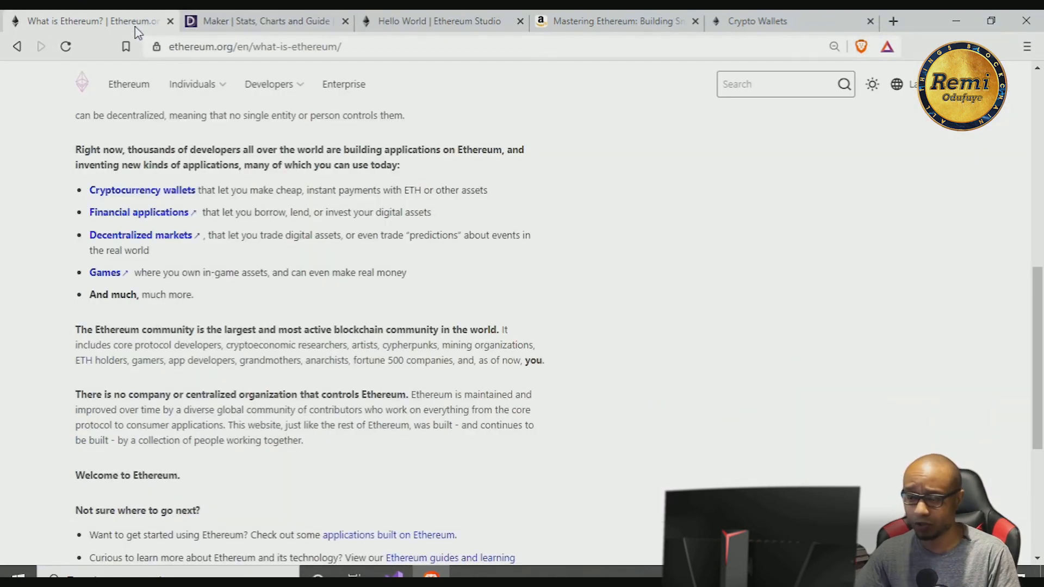
scroll("down", 3)
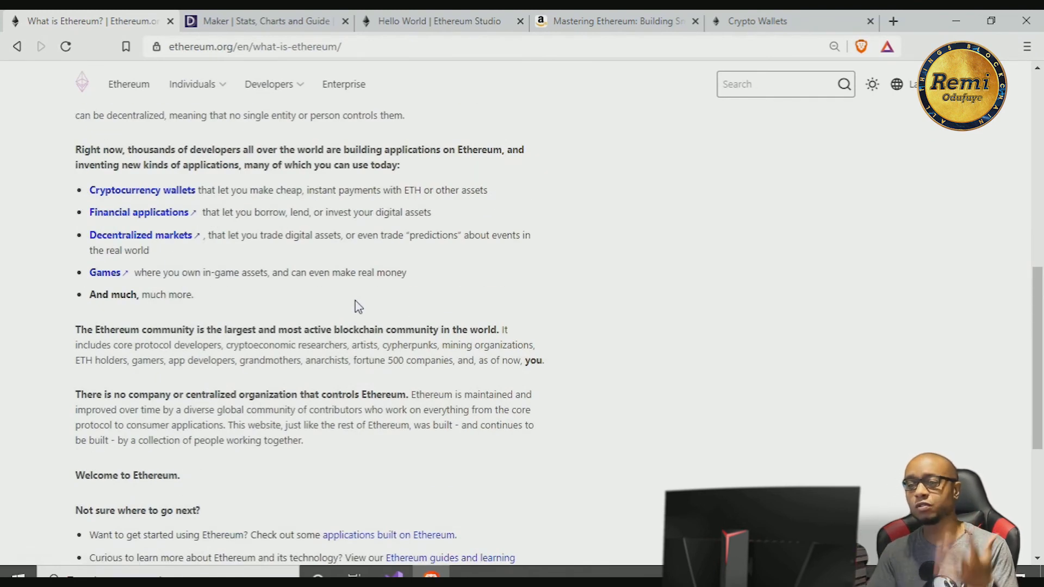
left_click(267, 21)
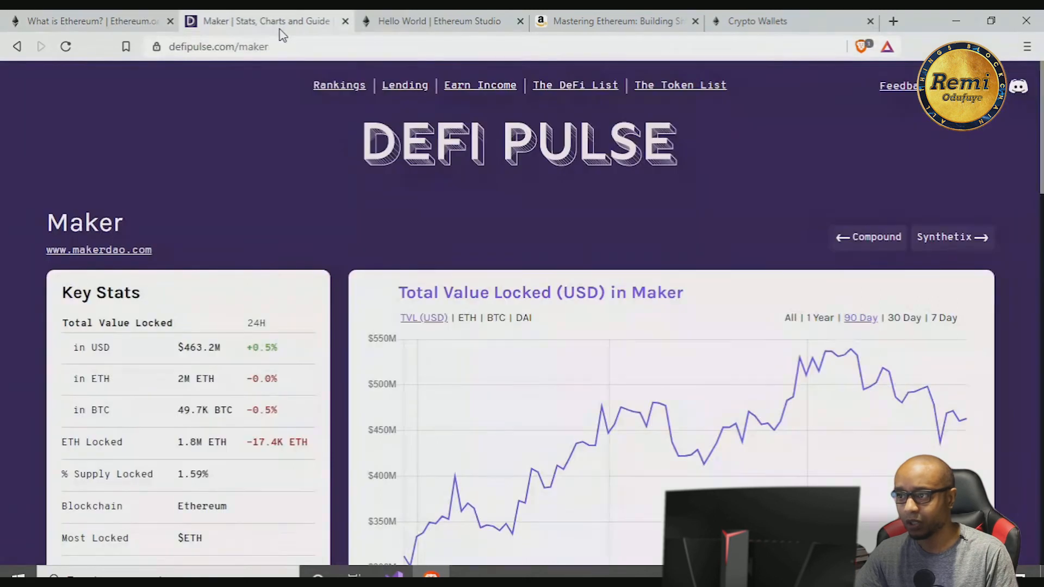
left_click(344, 21)
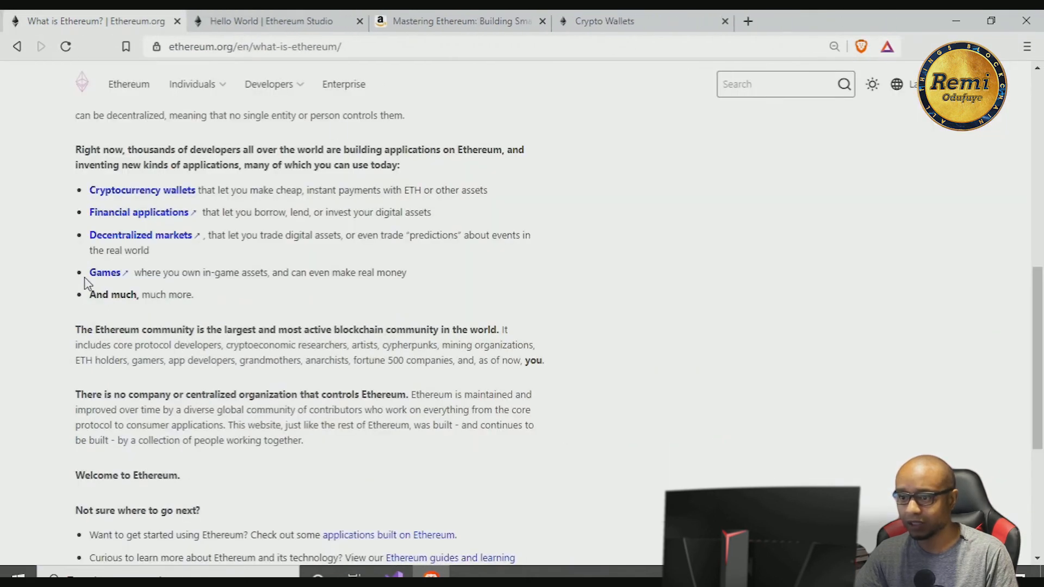
Read EthHub's CryptoKitties game page from the Games link, then return to the What is Ethereum article
left_click(105, 271)
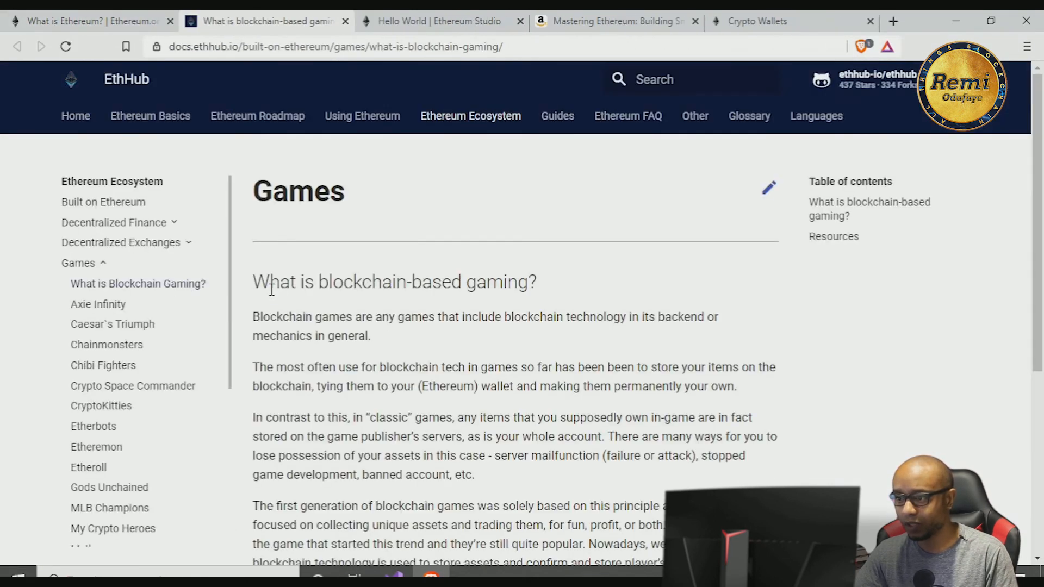
scroll("down", 3)
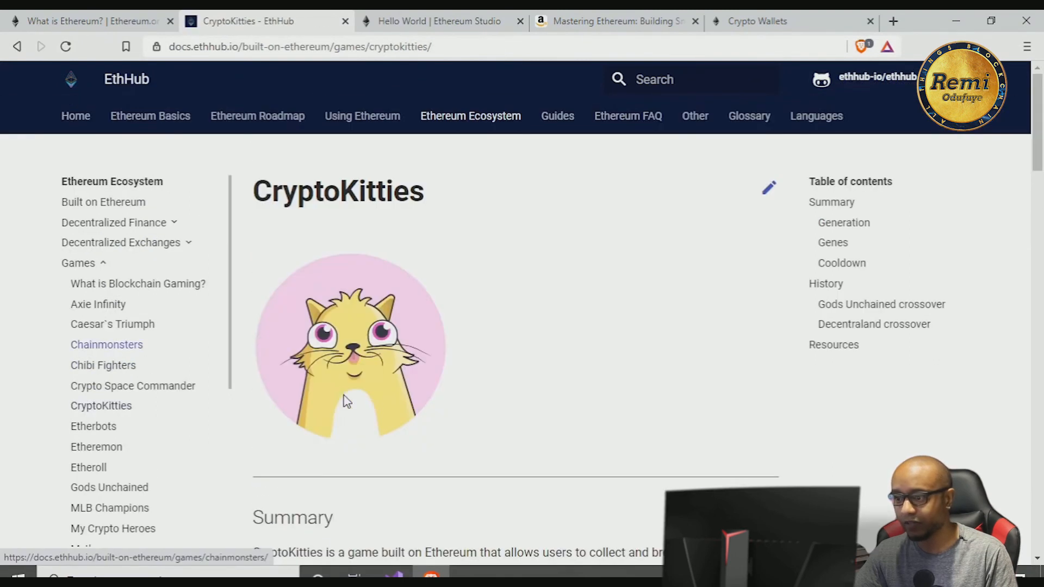
scroll("down", 3)
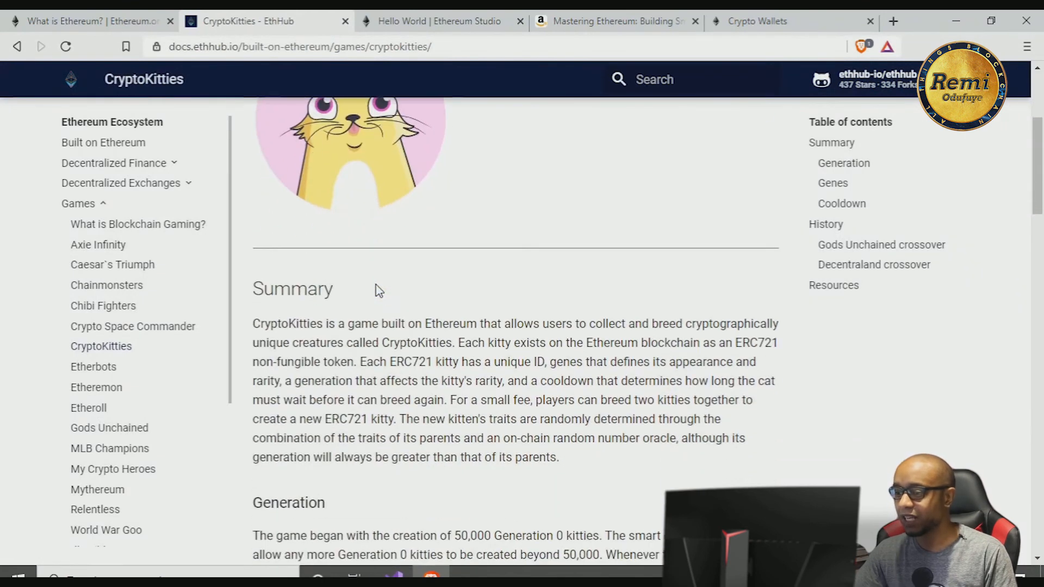
scroll("down", 3)
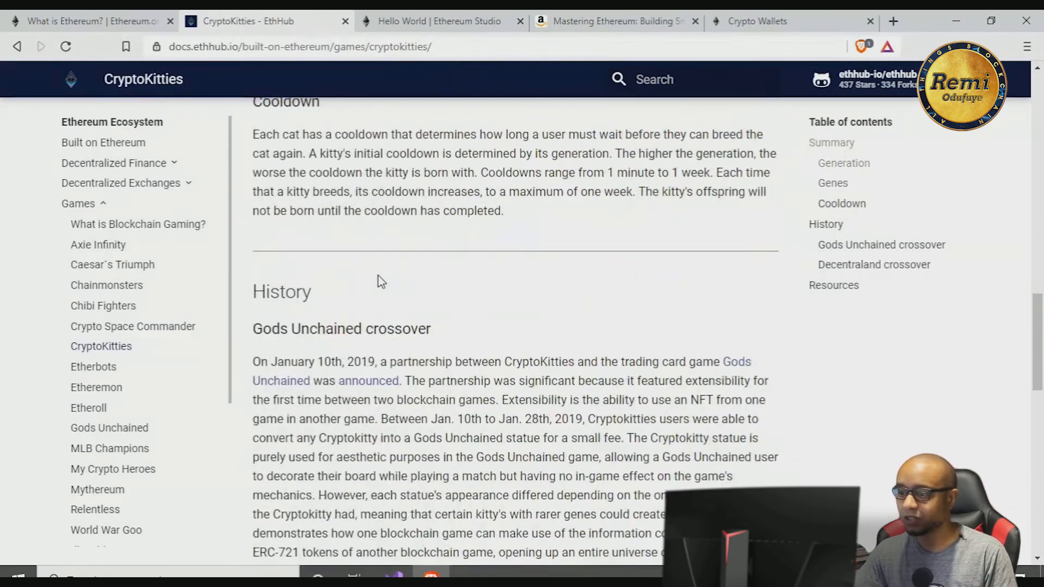
scroll("down", 3)
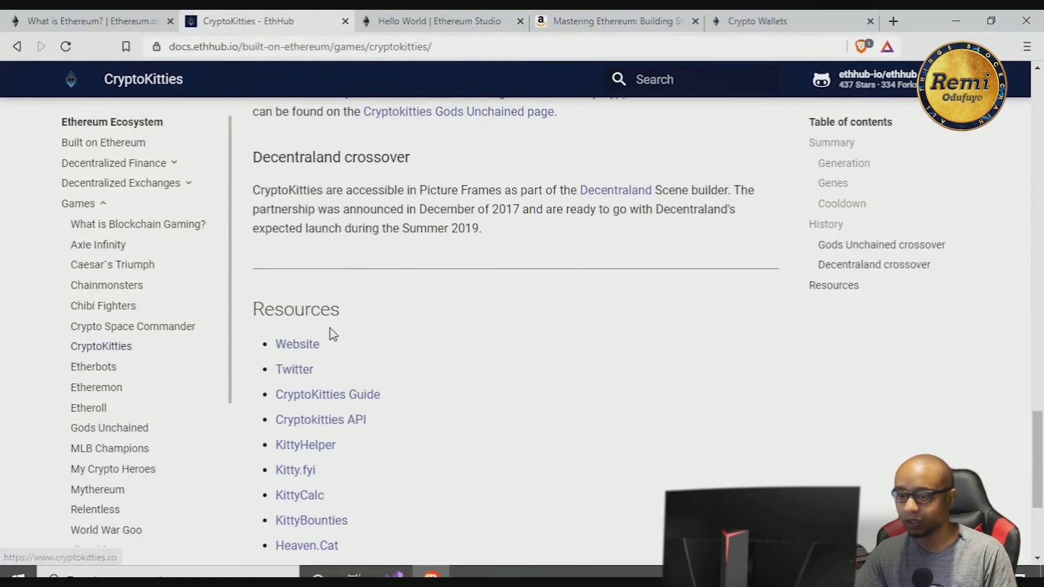
scroll("up", 3)
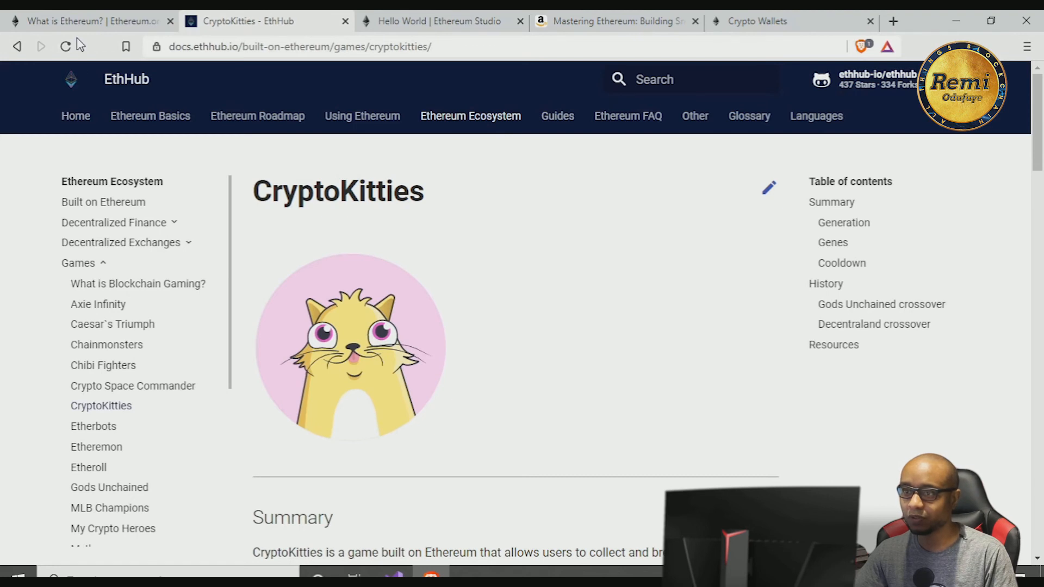
left_click(87, 21)
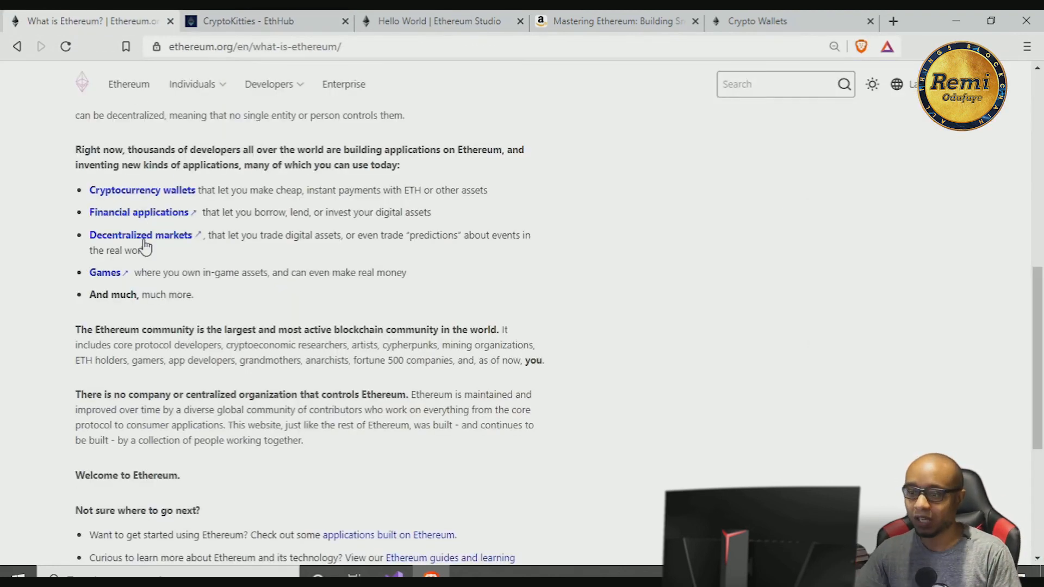
scroll("down", 3)
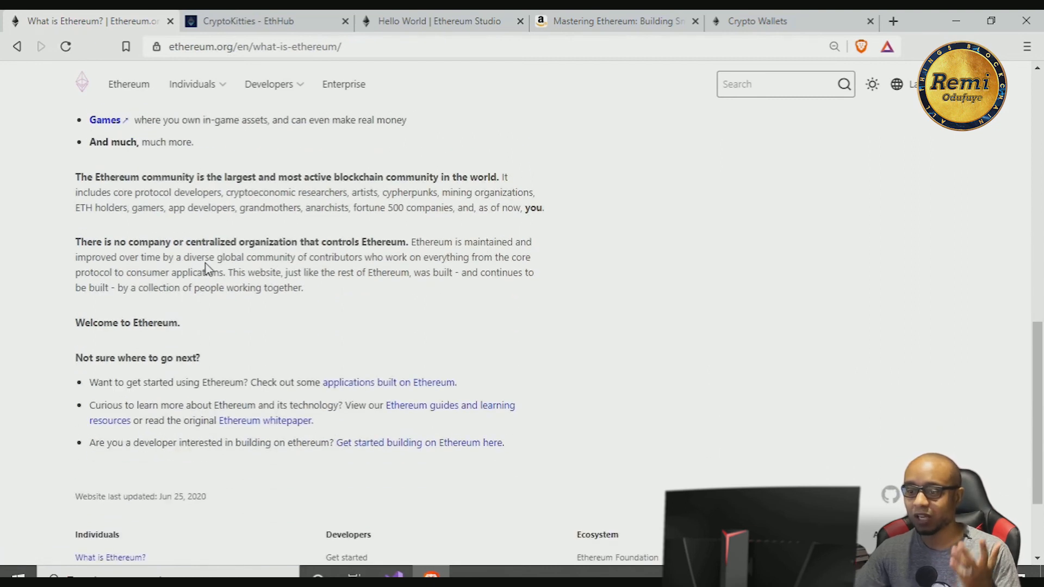
scroll("down", 3)
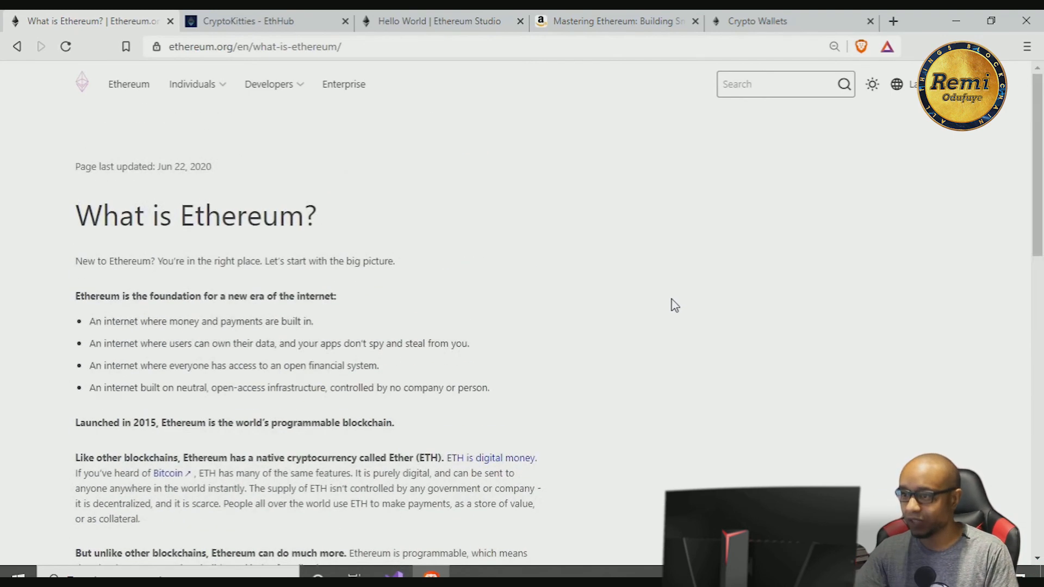
mouse_move(369, 163)
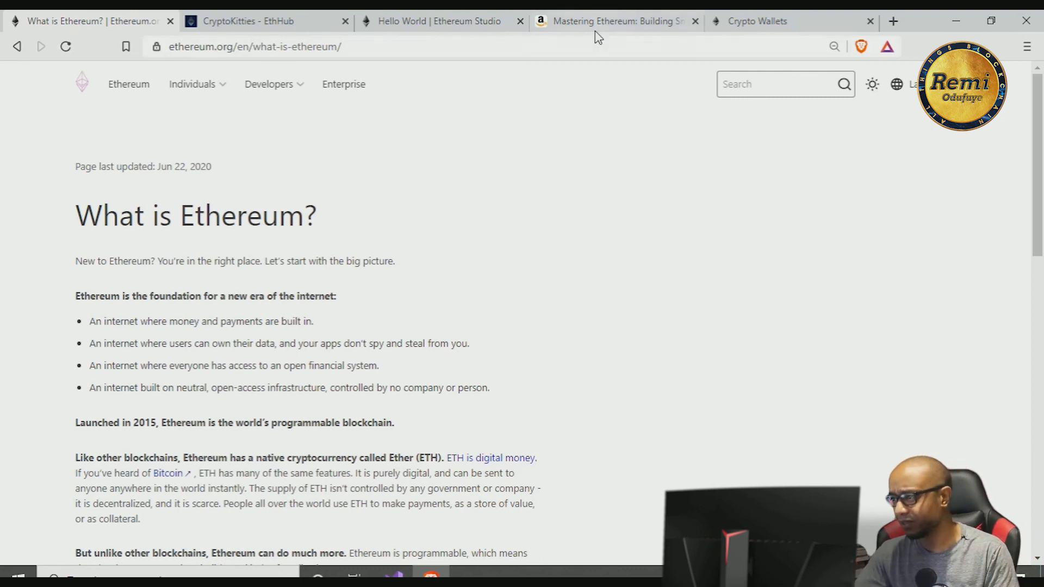
Check the Mastering Ethereum and Hello World tabs, then skim the ethereum.org page
left_click(616, 21)
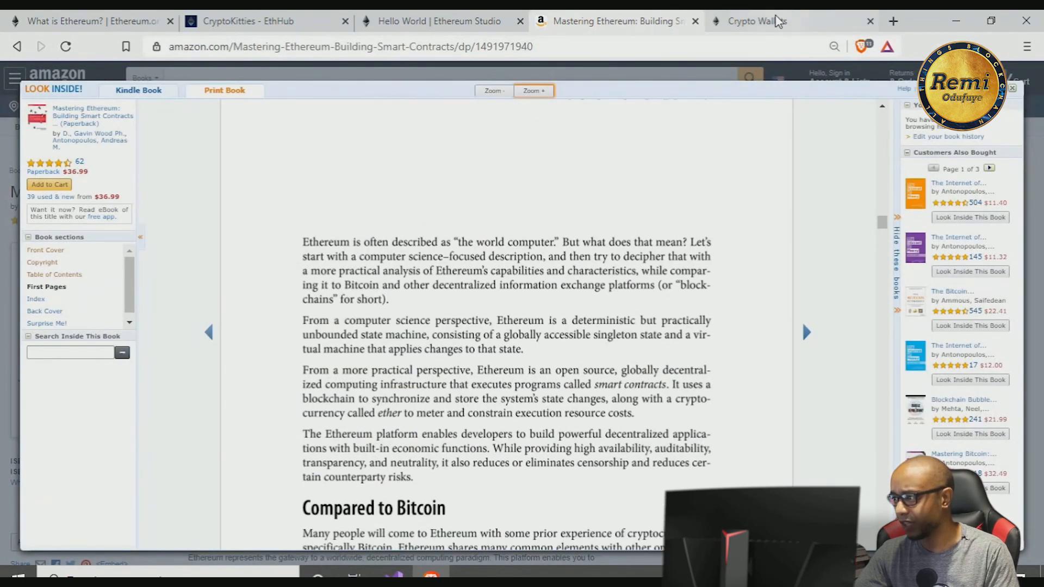
left_click(439, 21)
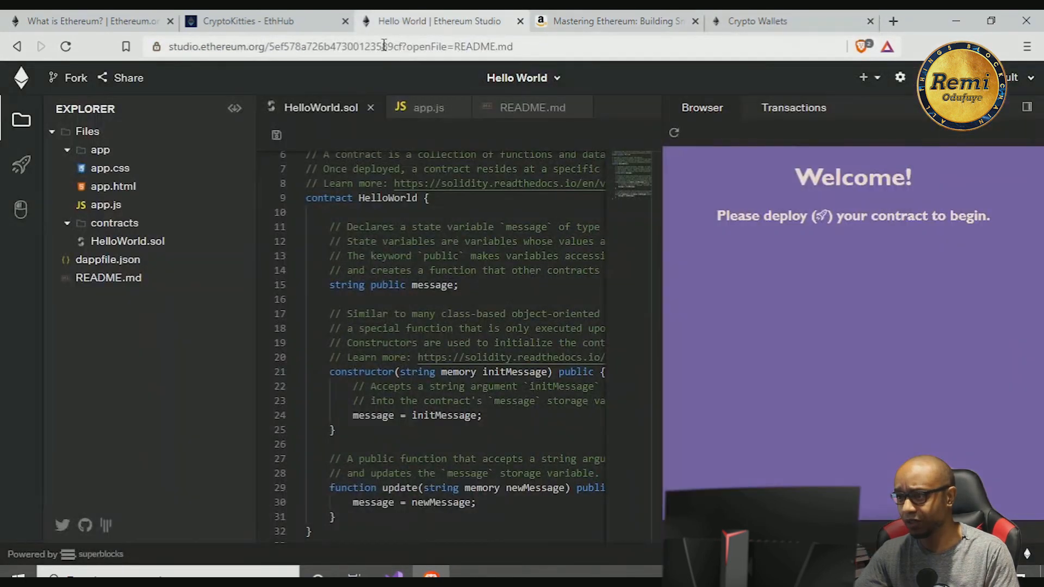
left_click(87, 20)
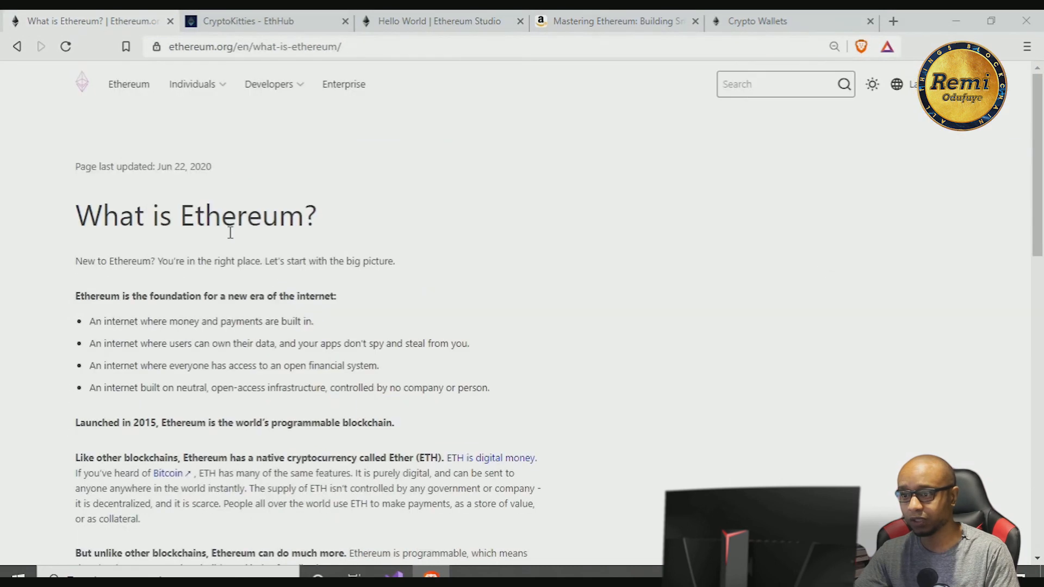
scroll("down", 3)
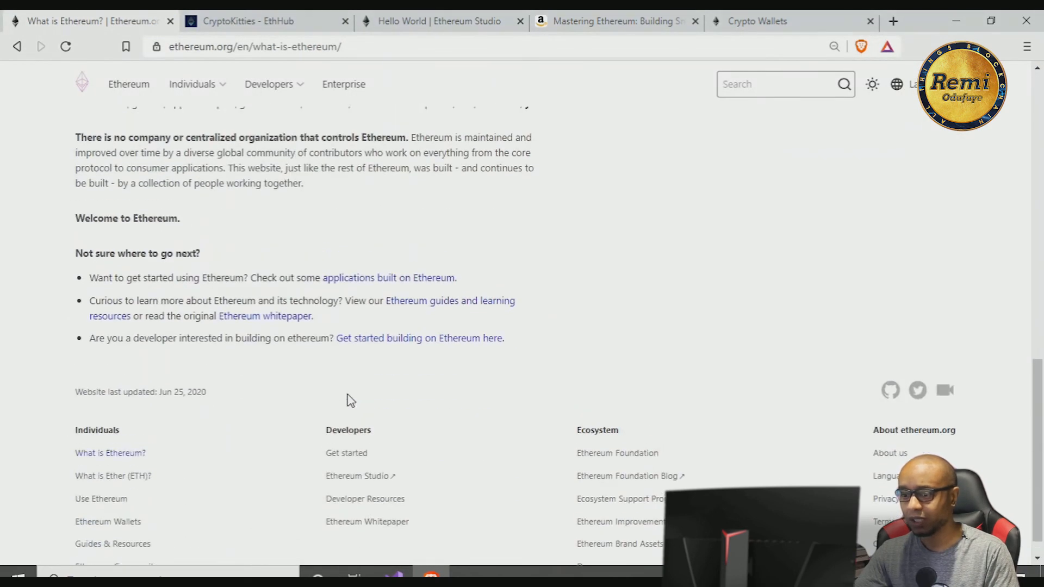
scroll("up", 3)
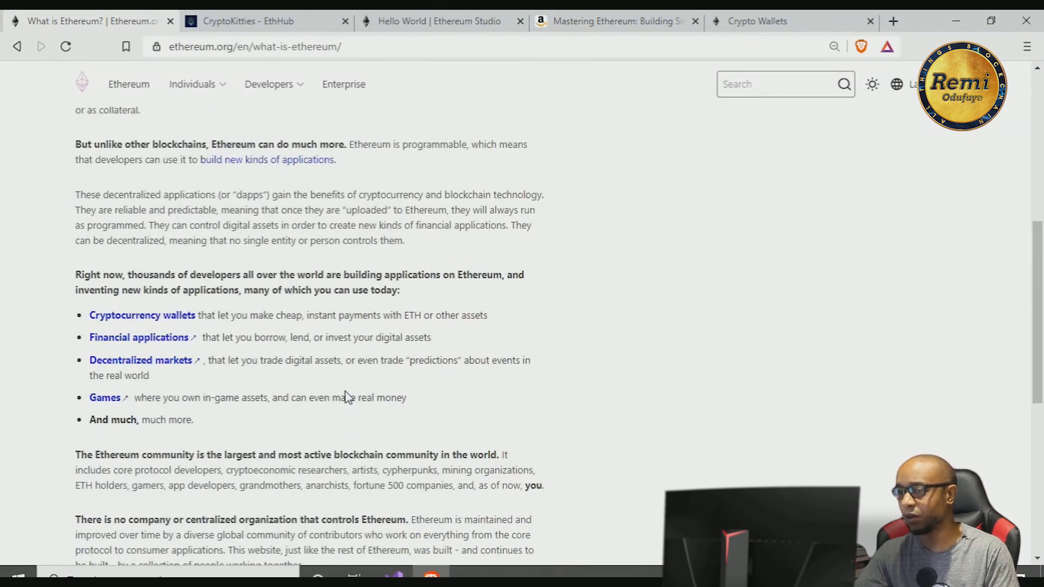
scroll("up", 3)
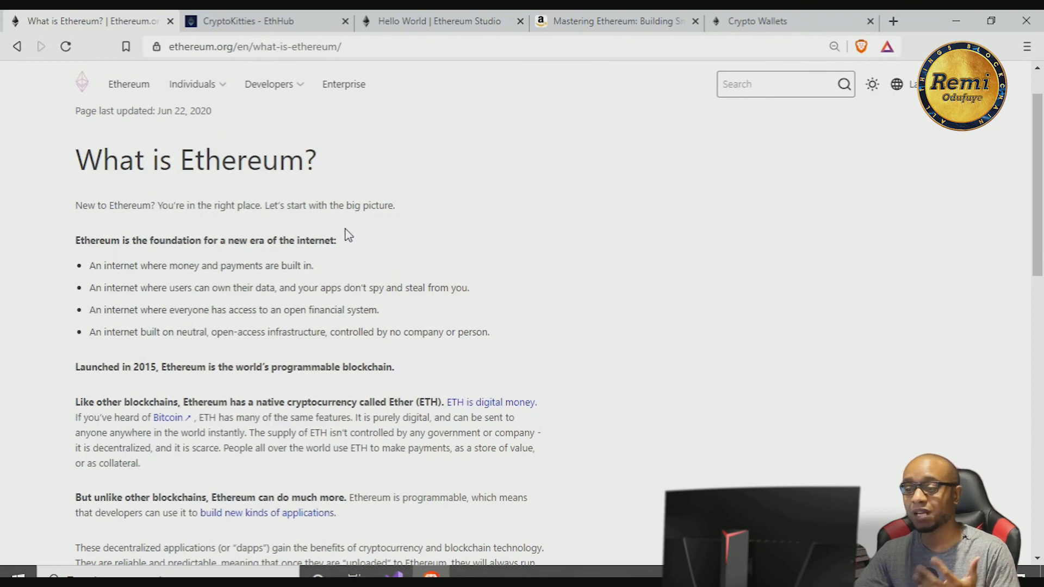
mouse_move(187, 120)
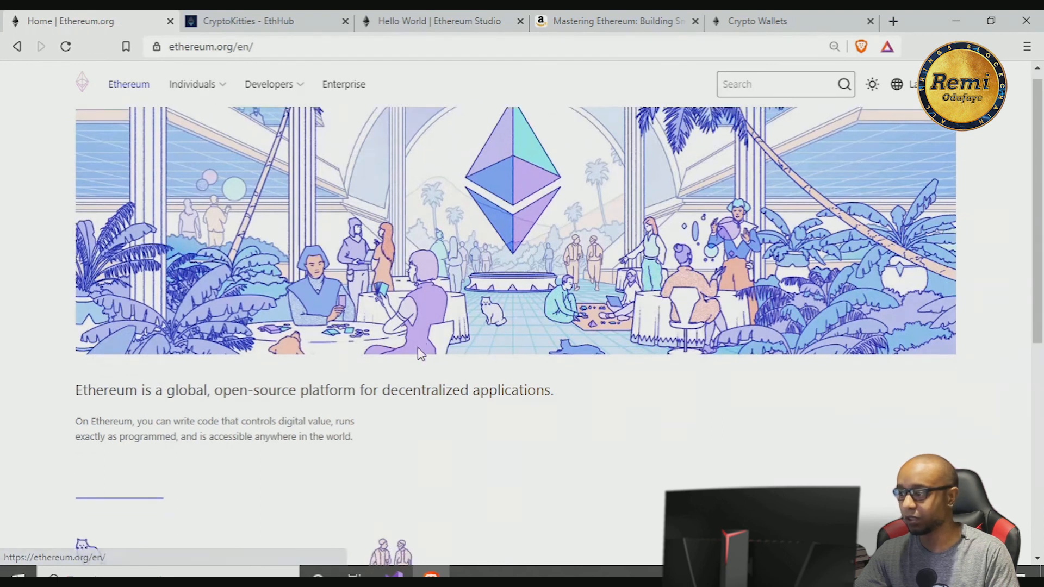
scroll("down", 3)
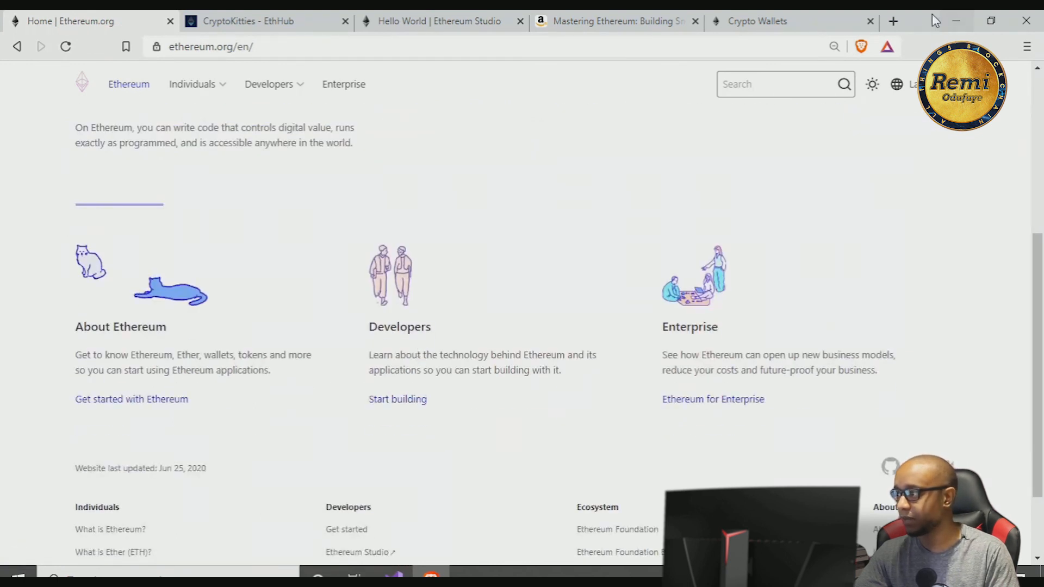
Start a new tab and enter youtube.com
left_click(893, 21)
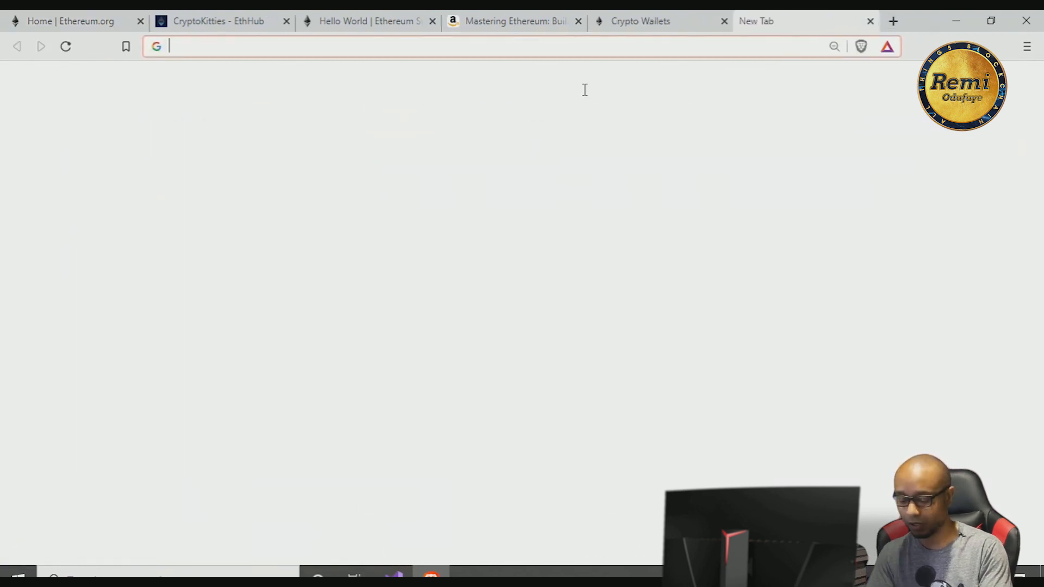
type("youtube.com")
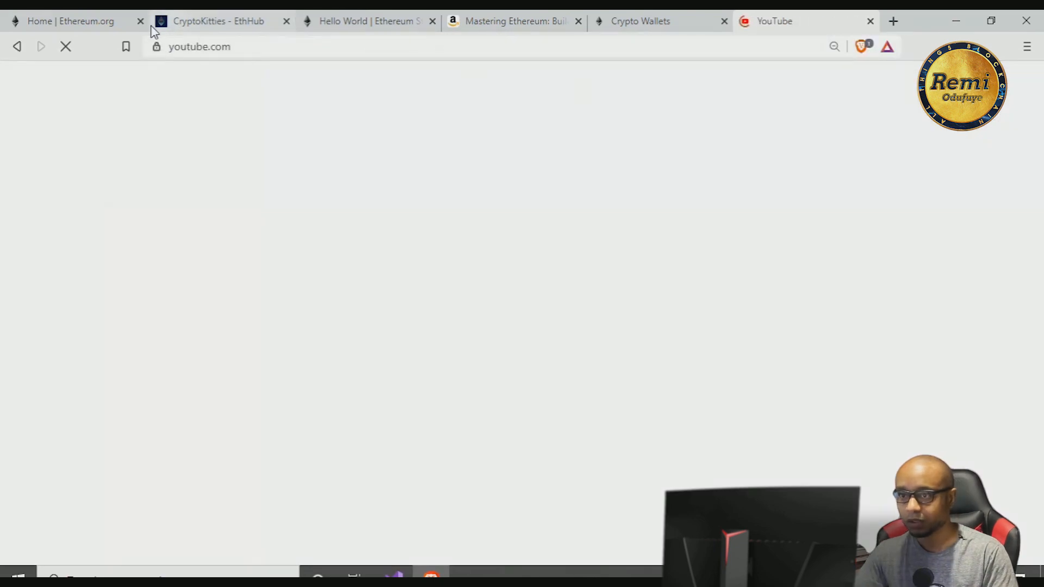